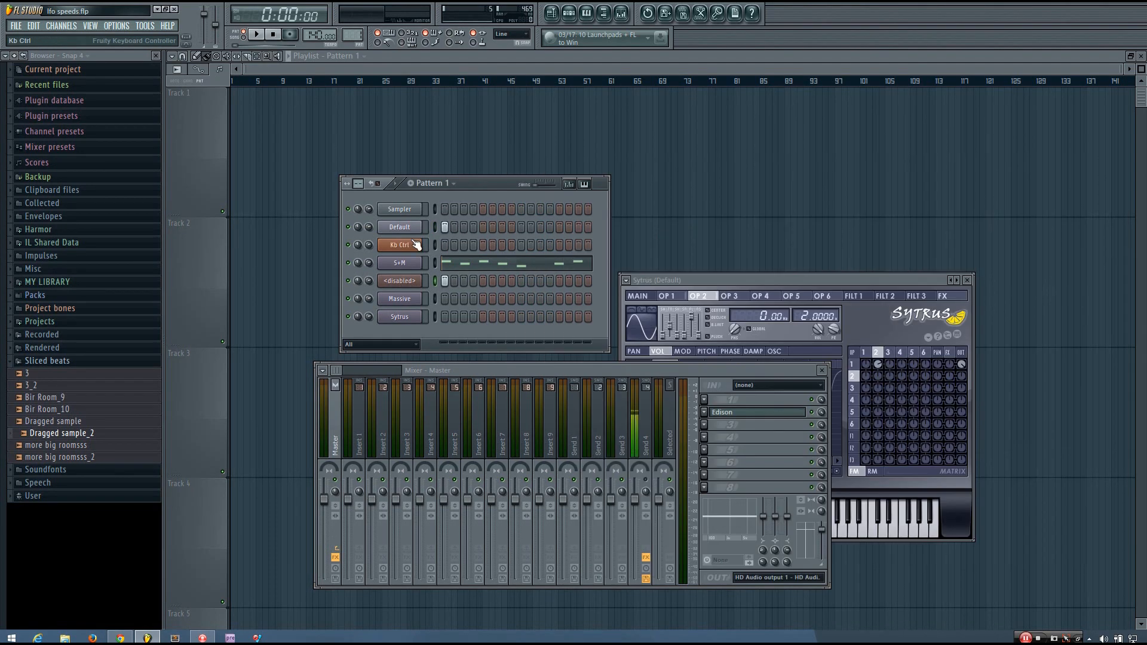
Close the default Sytrus and show the S+M Envelope Controller with its stepped hold-point curve.
{"action": "left_click", "coordinate": [968, 280]}
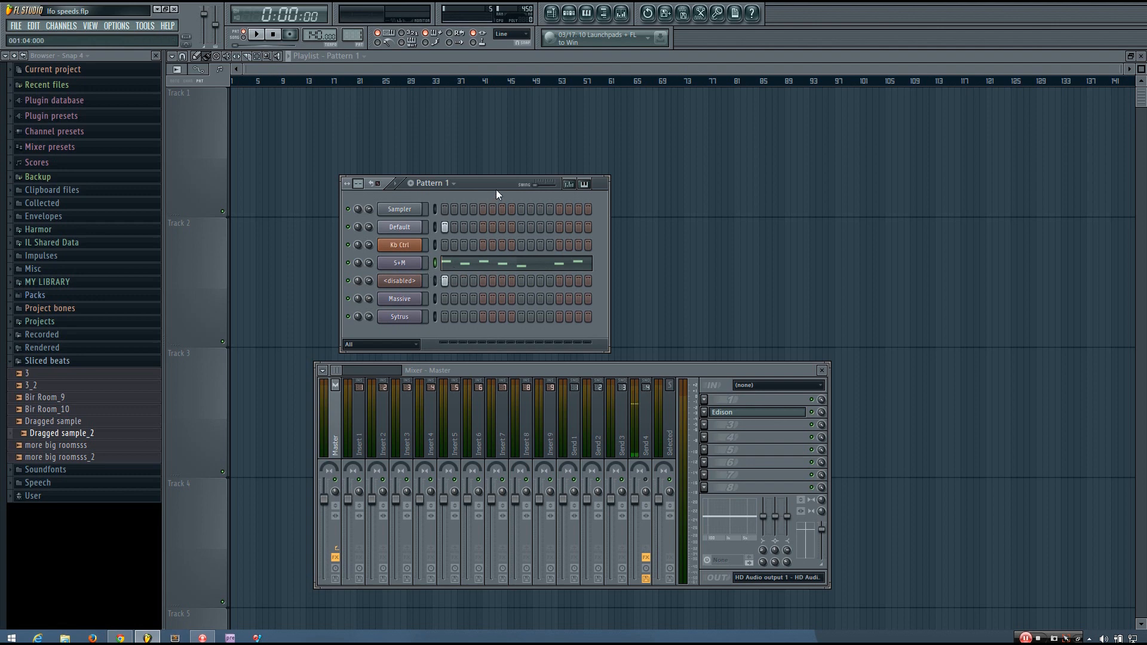
{"action": "left_click", "coordinate": [255, 35]}
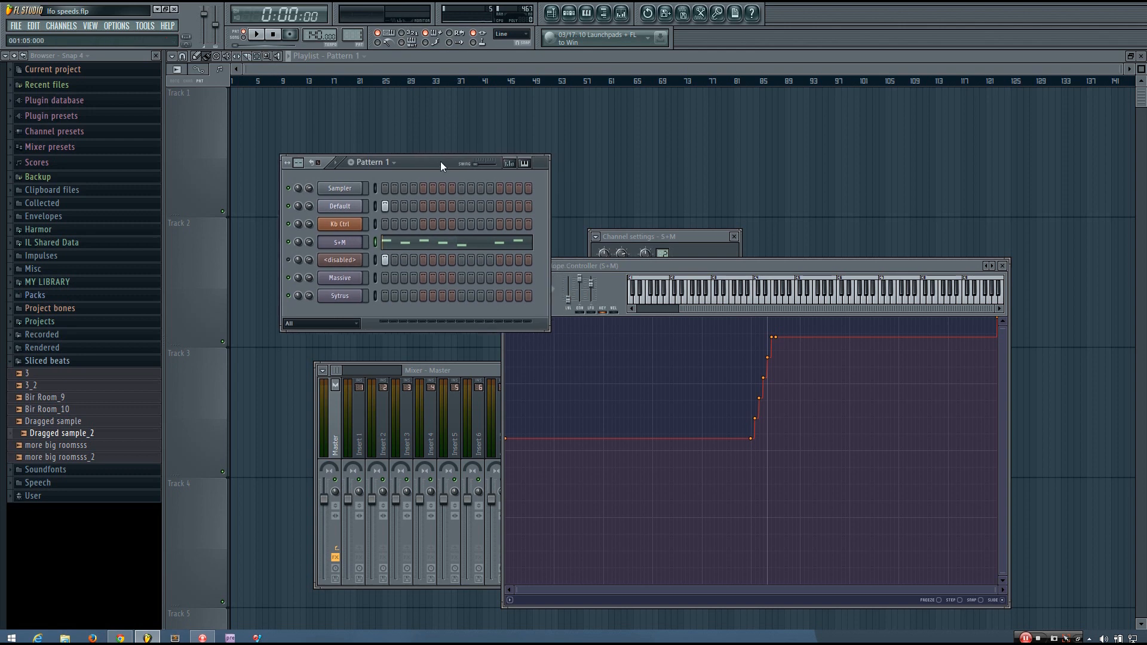
{"action": "left_click", "coordinate": [257, 35]}
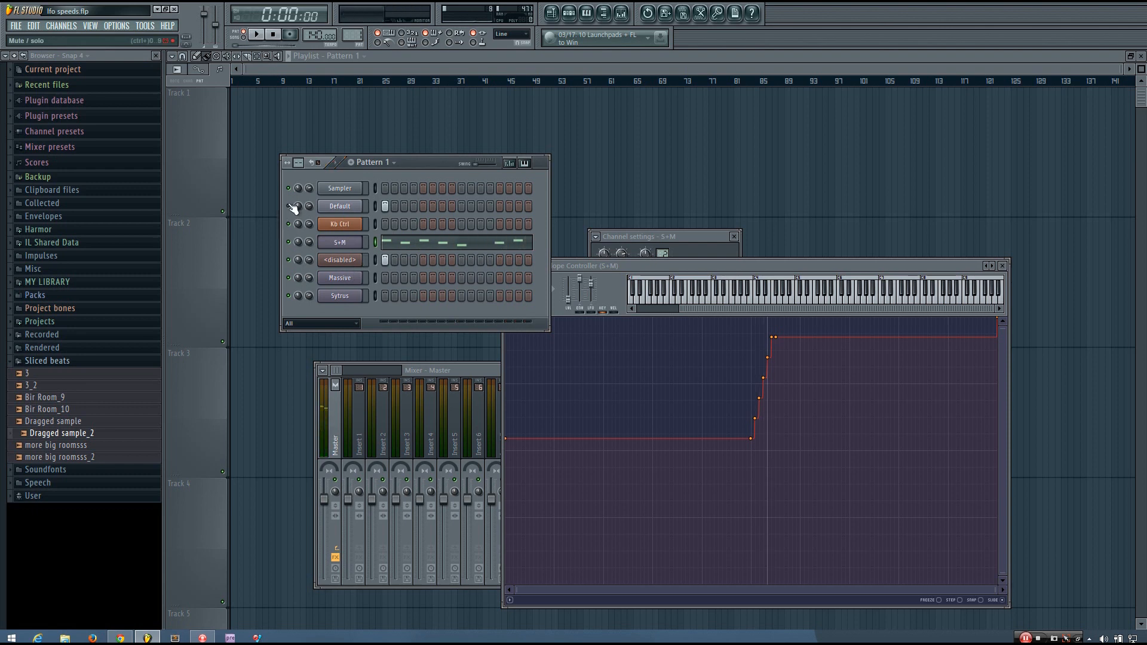
{"action": "left_click", "coordinate": [257, 35]}
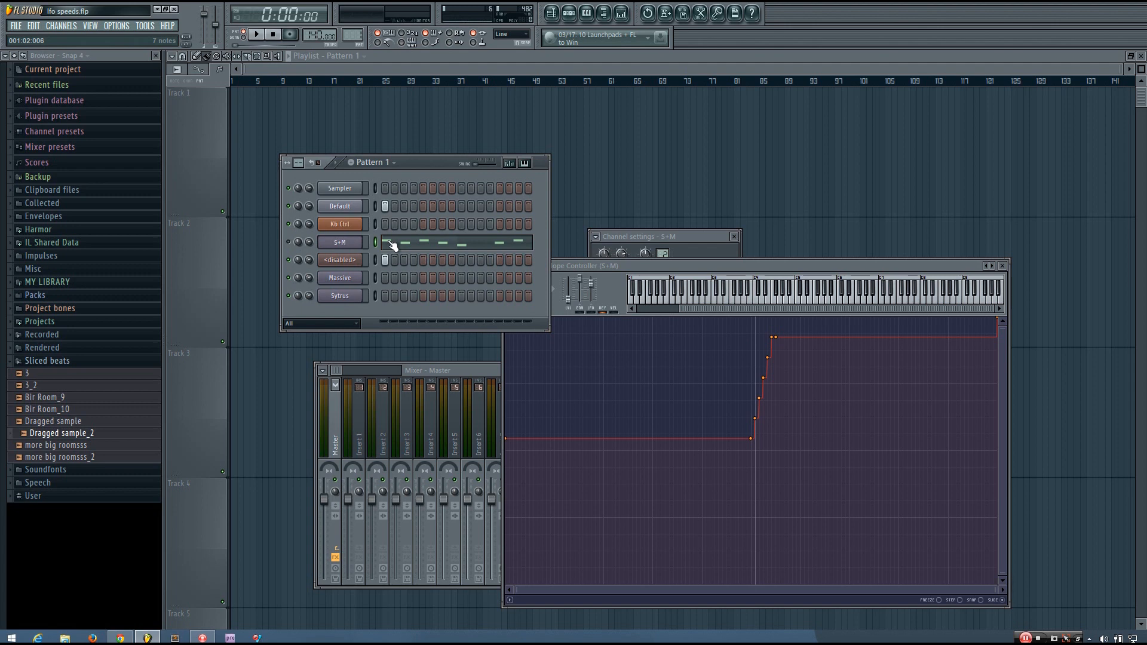
{"action": "left_click", "coordinate": [256, 34]}
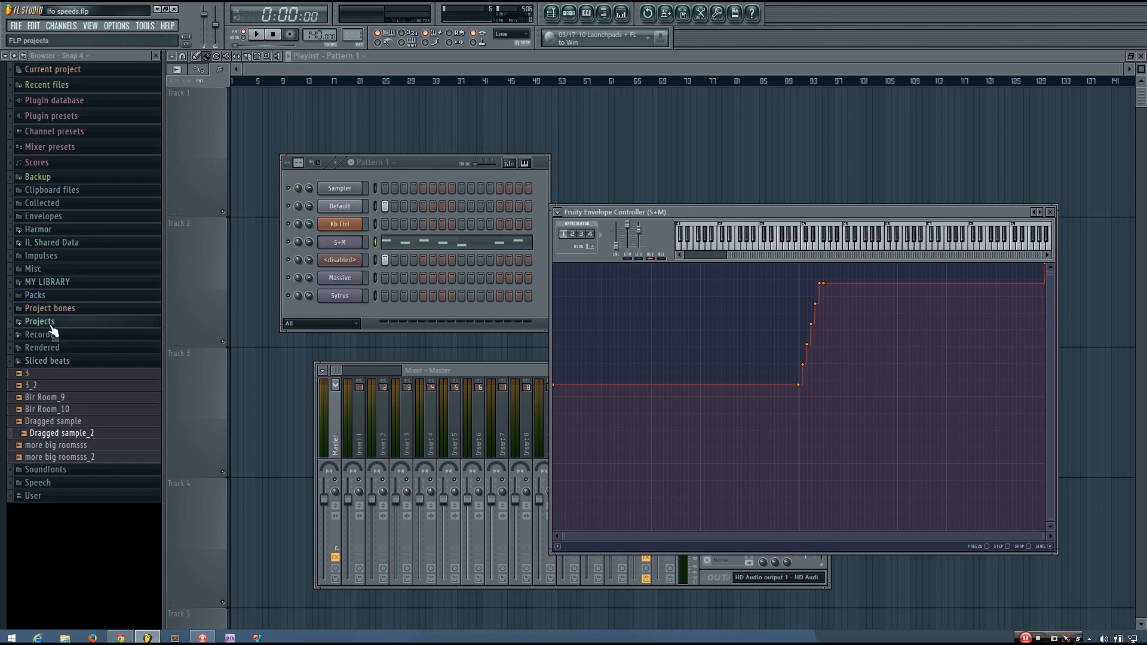
{"action": "mouse_move", "coordinate": [49, 307]}
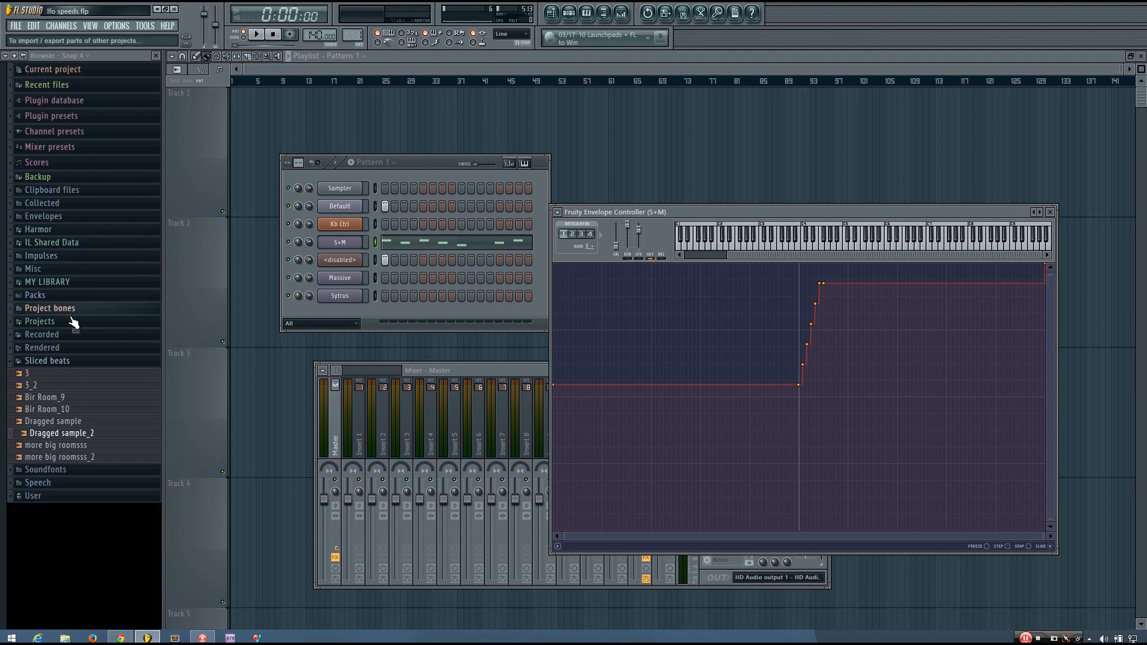
Load the Fruity Wobble preset from MY LIBRARY > BSE > Dubstep Pack 2 > Presets as a new channel.
{"action": "left_click", "coordinate": [47, 282]}
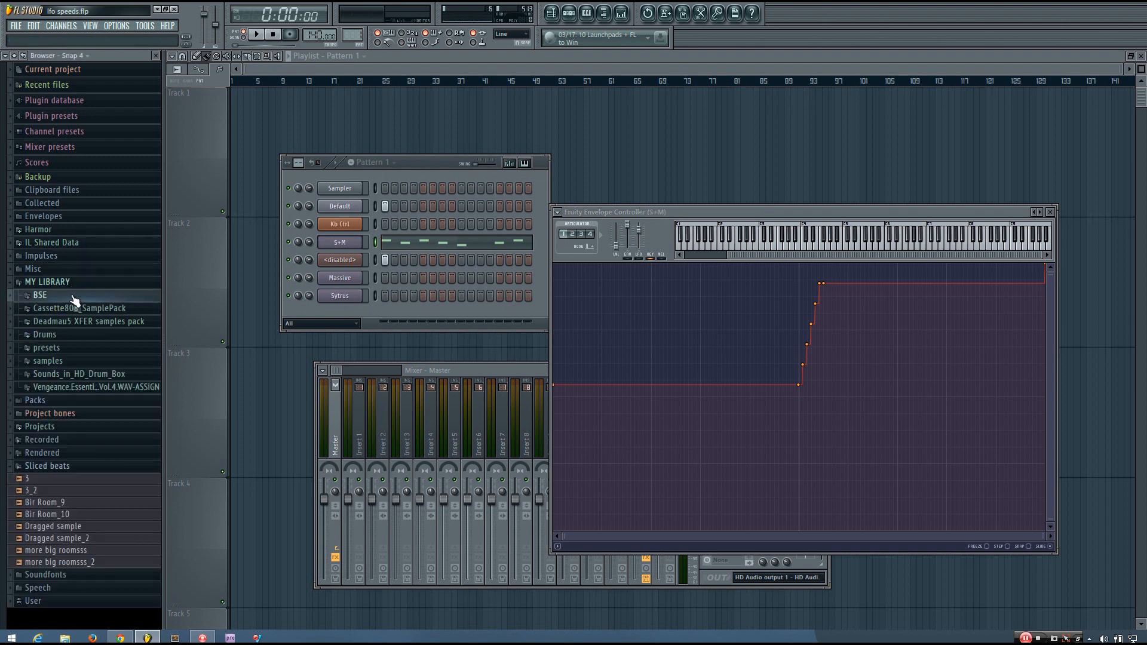
{"action": "left_click", "coordinate": [39, 294]}
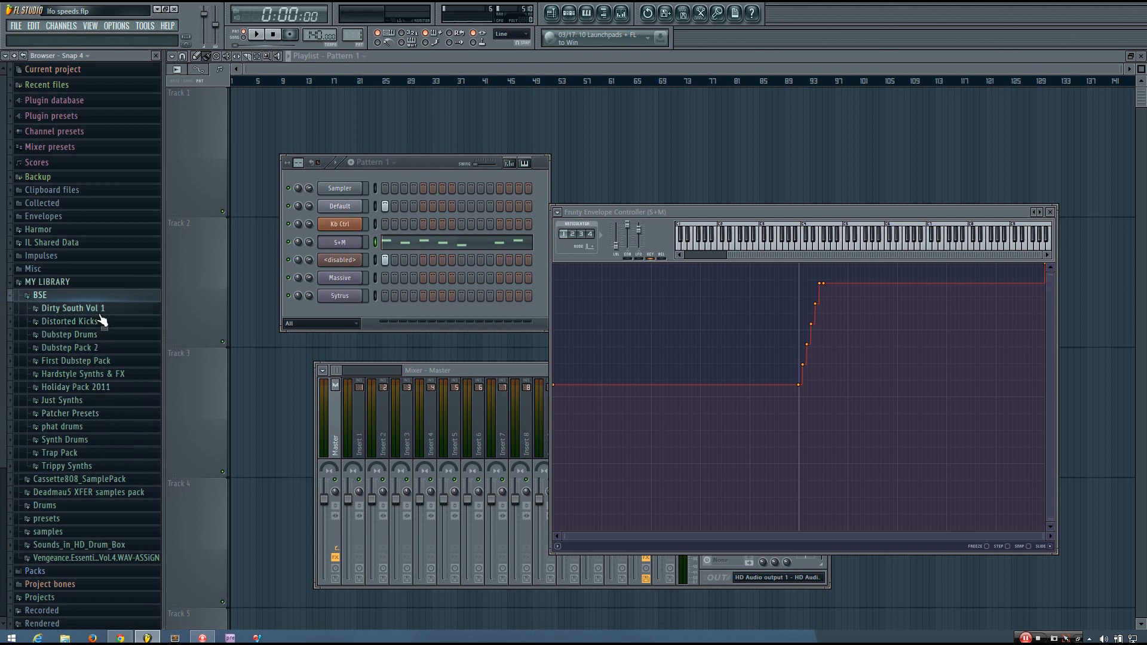
{"action": "mouse_move", "coordinate": [95, 351]}
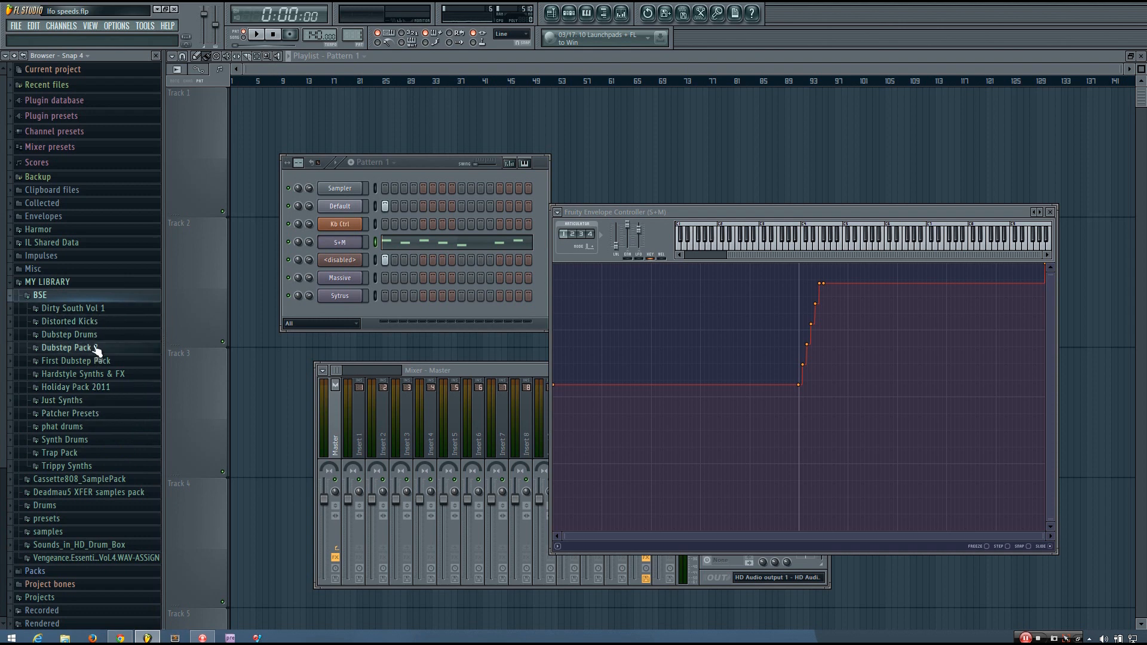
{"action": "double_click", "coordinate": [68, 348]}
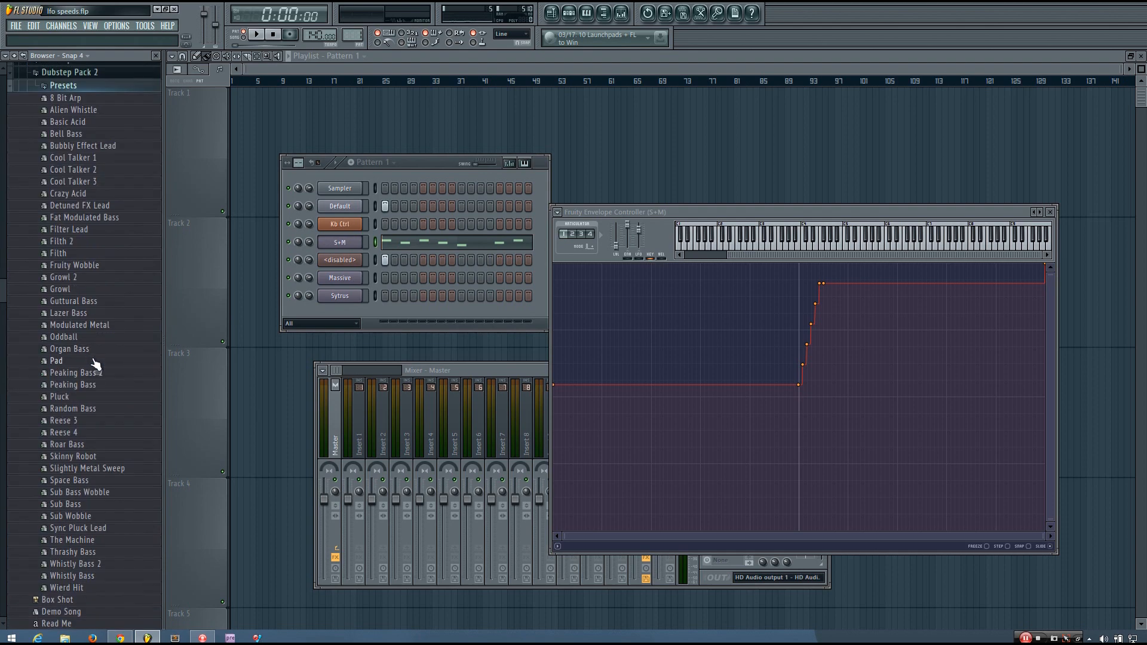
{"action": "left_click_drag", "start_coordinate": [75, 265], "coordinate": [307, 348]}
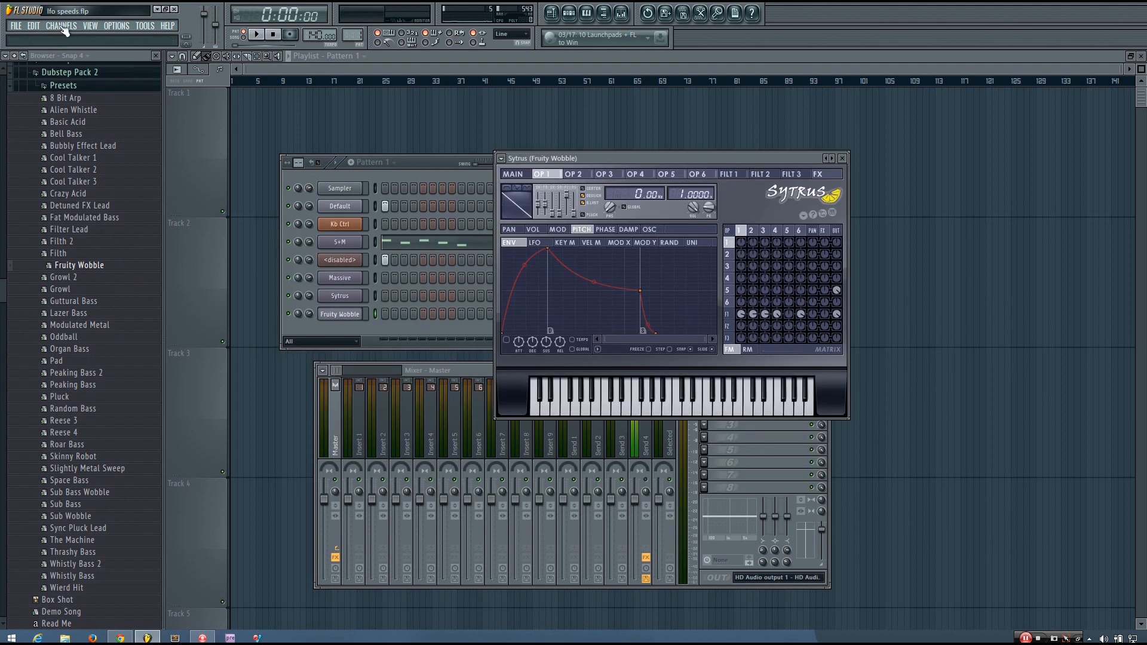
Add a Fruity Envelope Controller channel (Env Ctrl) via Channels > Add one.
{"action": "left_click", "coordinate": [65, 38]}
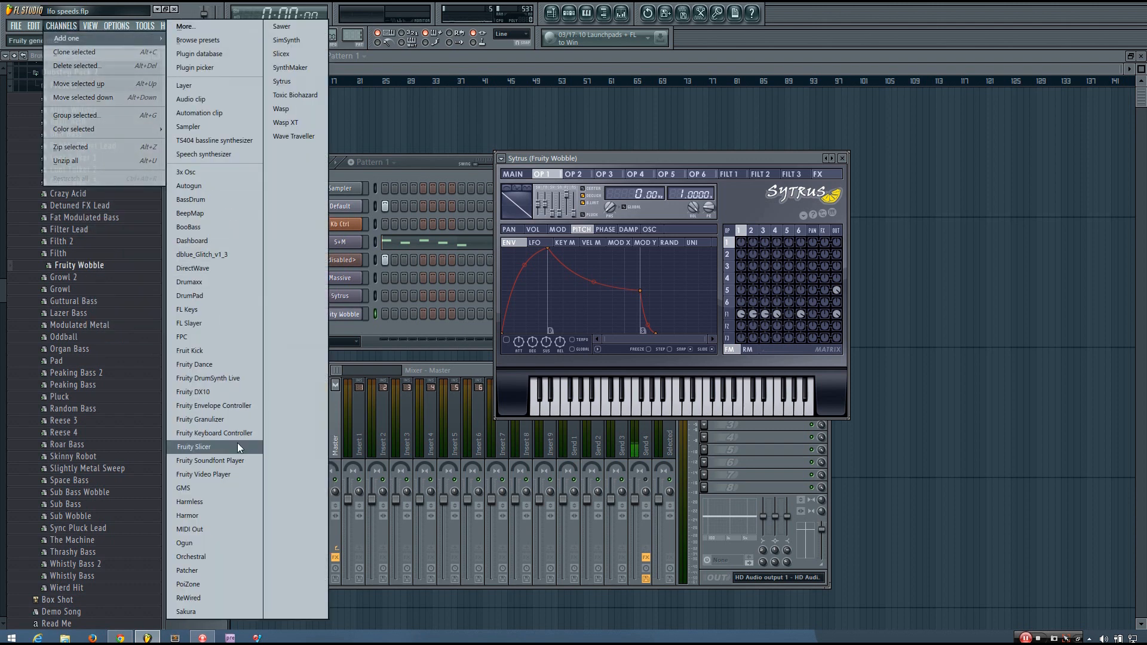
{"action": "mouse_move", "coordinate": [193, 296]}
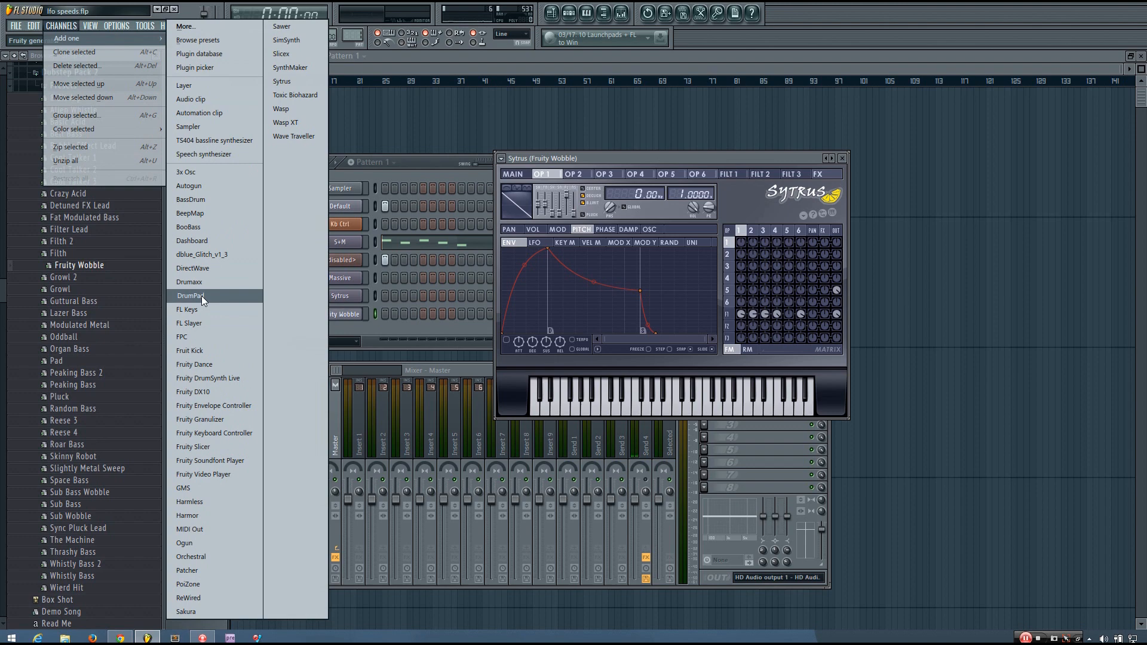
{"action": "mouse_move", "coordinate": [215, 410]}
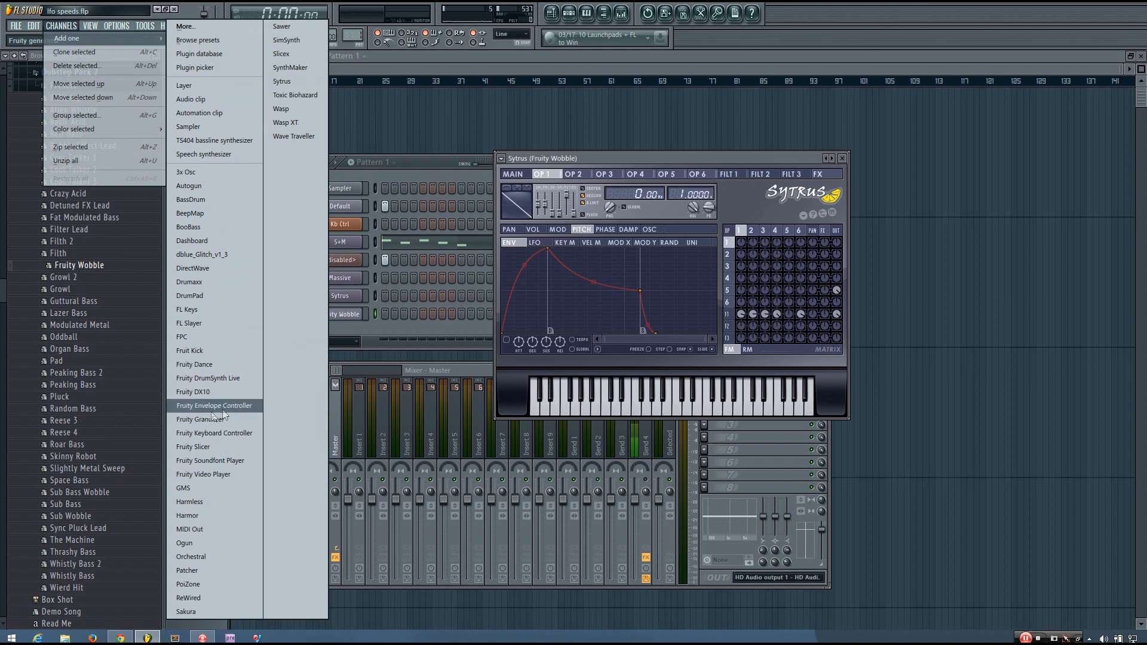
{"action": "left_click", "coordinate": [213, 405]}
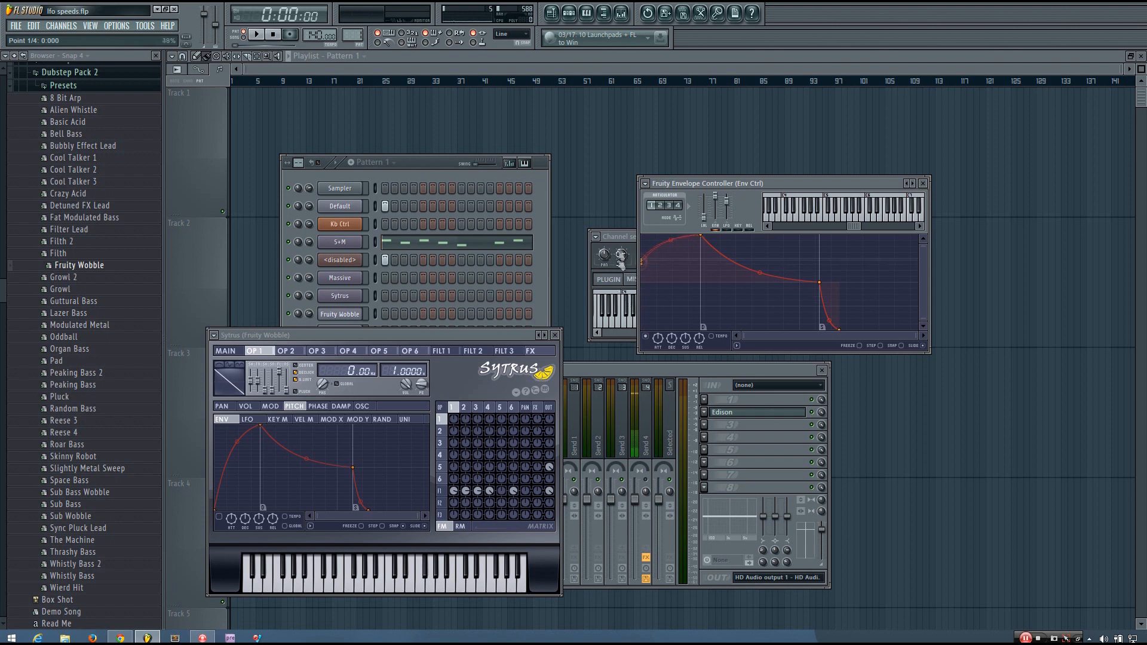
Clear Env Ctrl's copied wobble curve down to a flat single-level line.
{"action": "left_click_drag", "start_coordinate": [819, 286], "coordinate": [802, 266]}
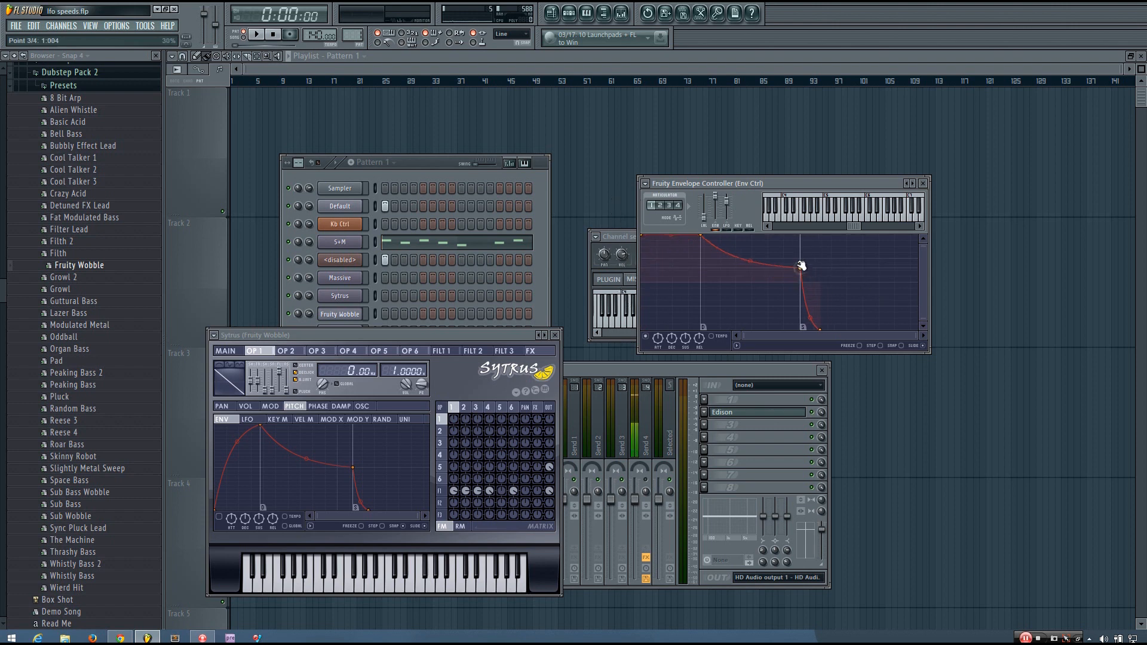
{"action": "left_click_drag", "start_coordinate": [801, 265], "coordinate": [805, 330]}
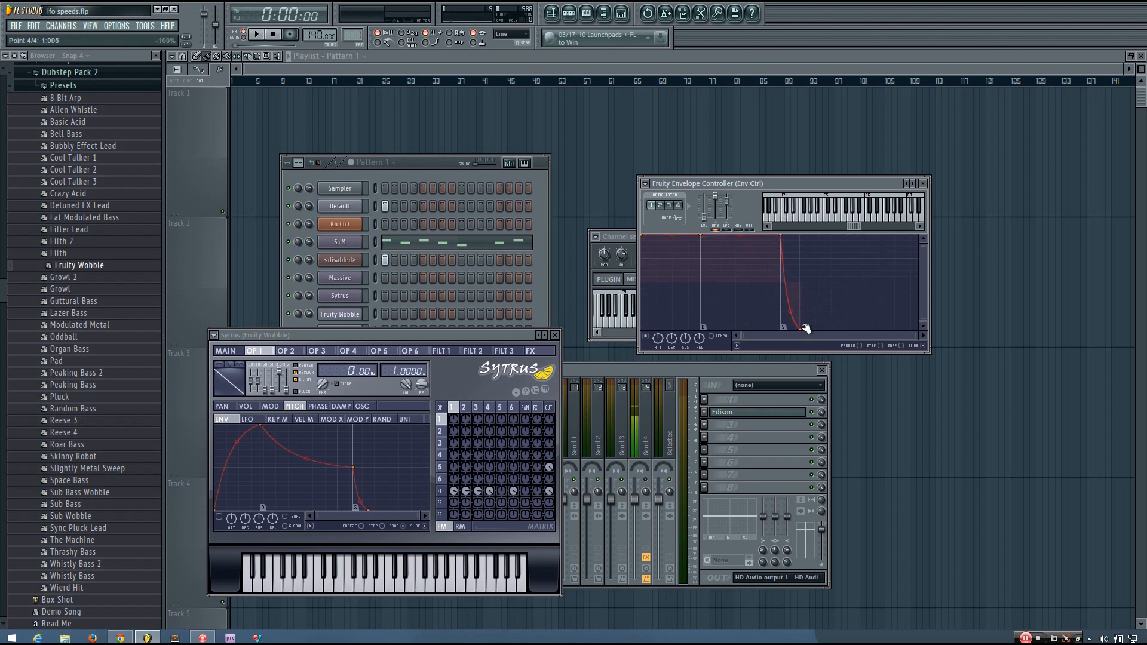
{"action": "right_click", "coordinate": [805, 328]}
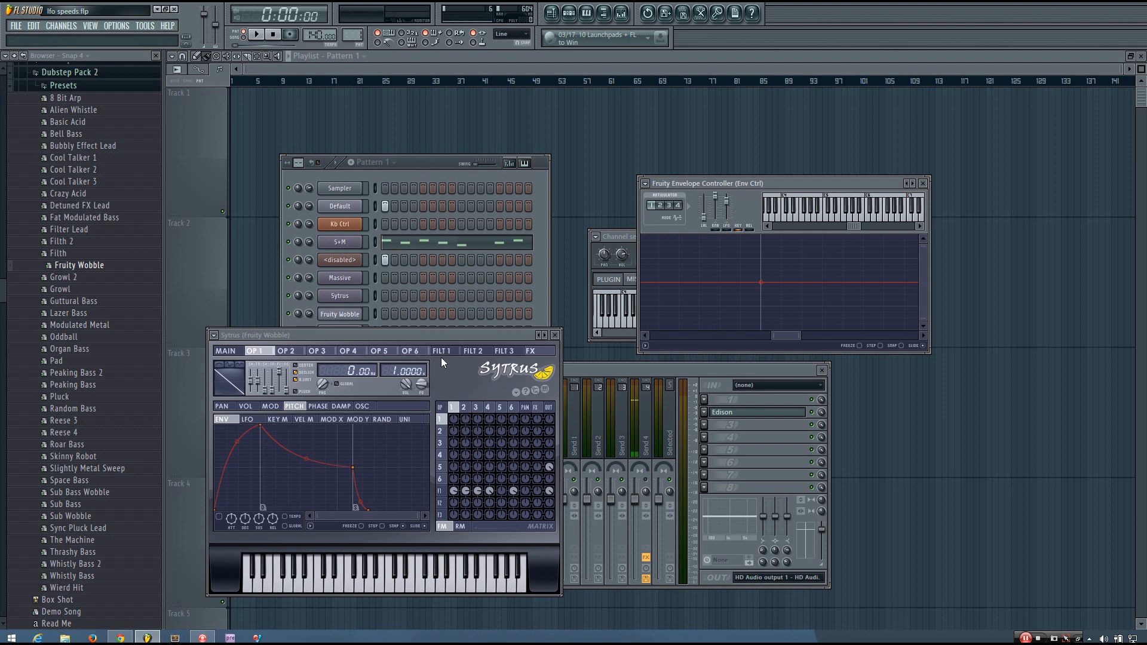
Show Fruity Wobble's FILT 1 cutoff LFO, slow its speed, and bring up the speed knob's linking options.
{"action": "left_click", "coordinate": [506, 352]}
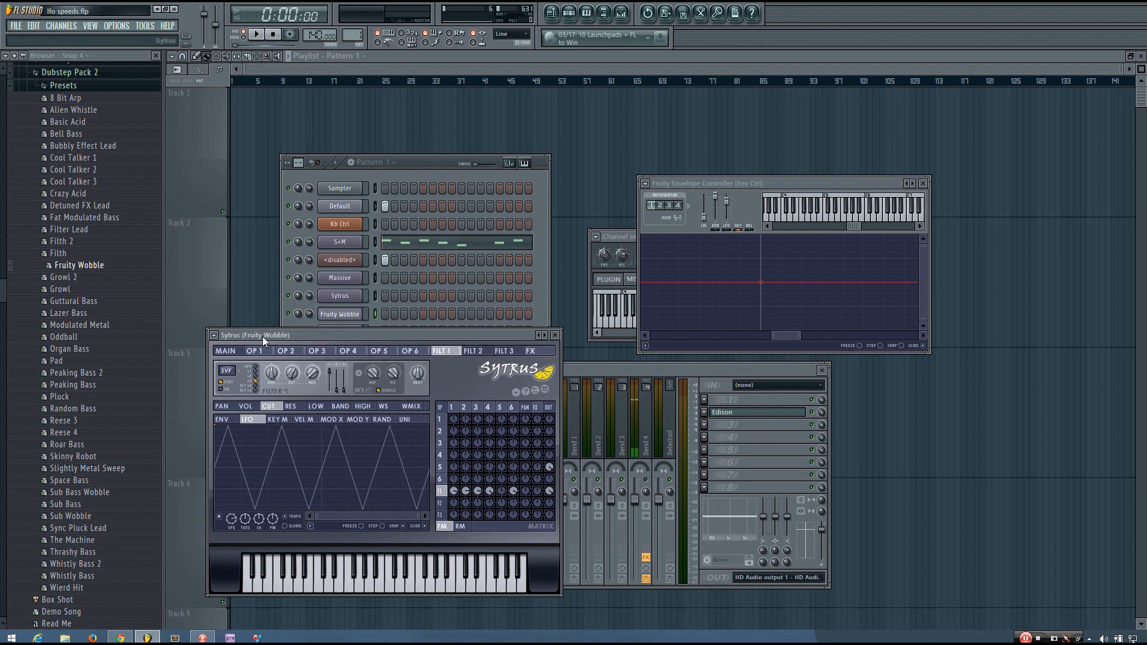
{"action": "left_click", "coordinate": [255, 34]}
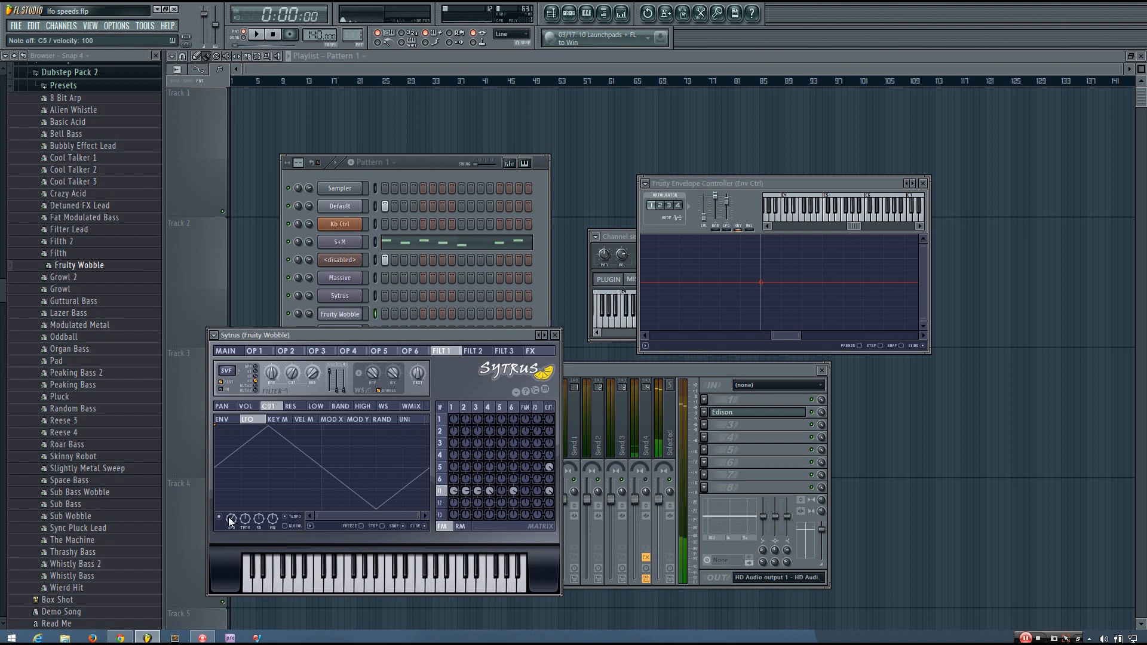
{"action": "right_click", "coordinate": [231, 519]}
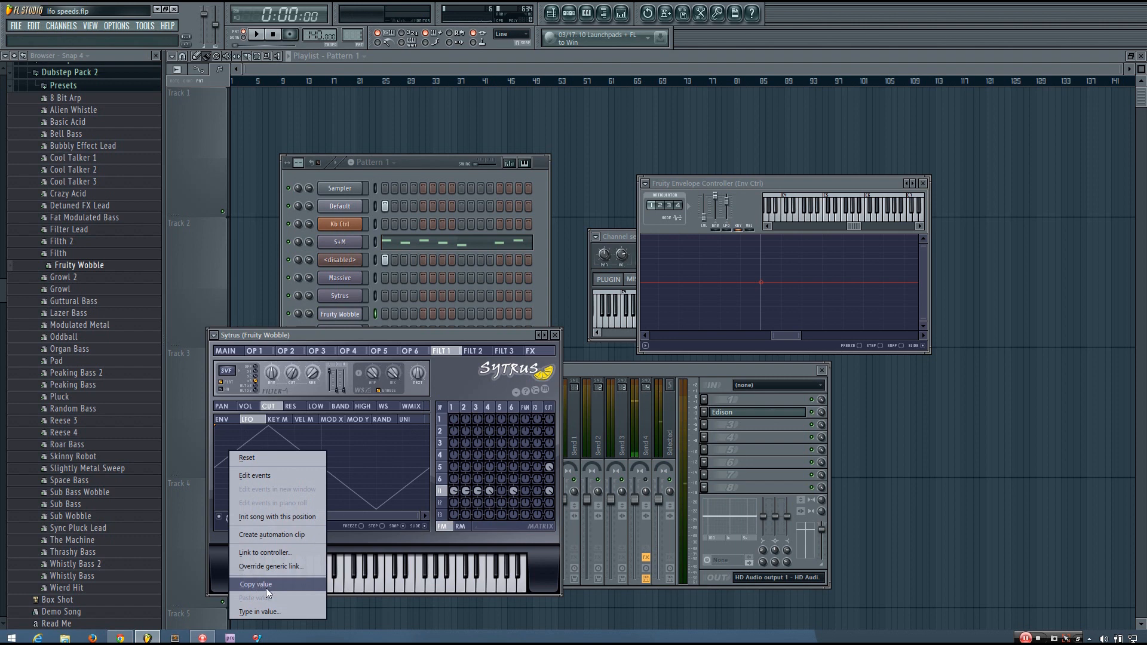
Set the envelope point to Hold and add a new higher point so the curve jumps in a step.
{"action": "left_click", "coordinate": [255, 584]}
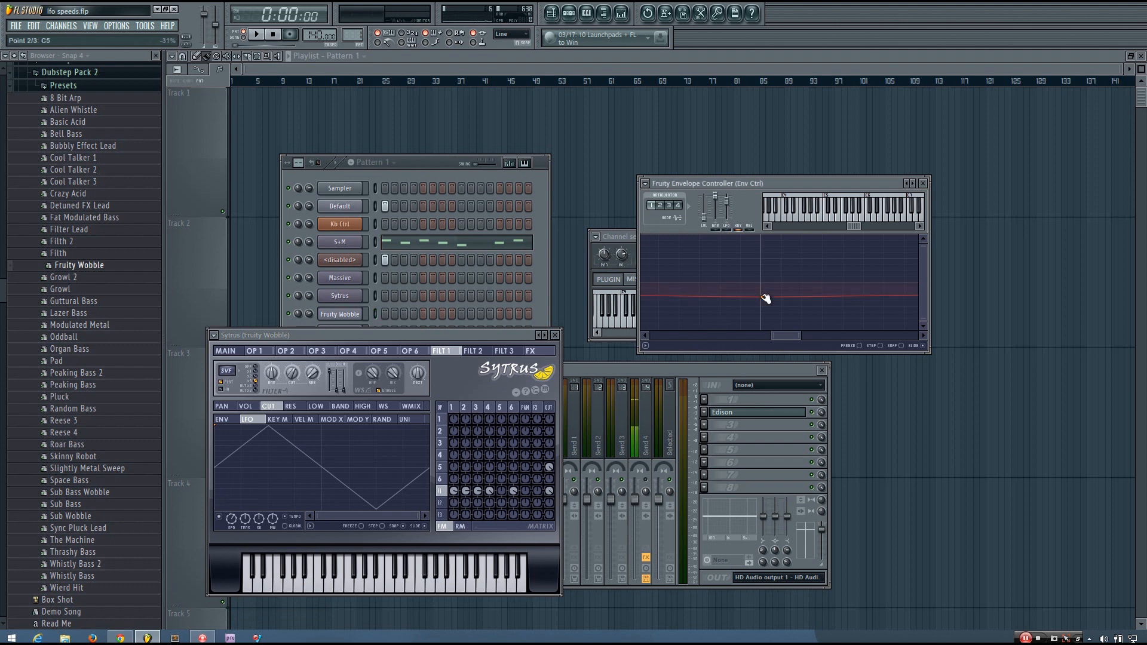
{"action": "right_click", "coordinate": [767, 298]}
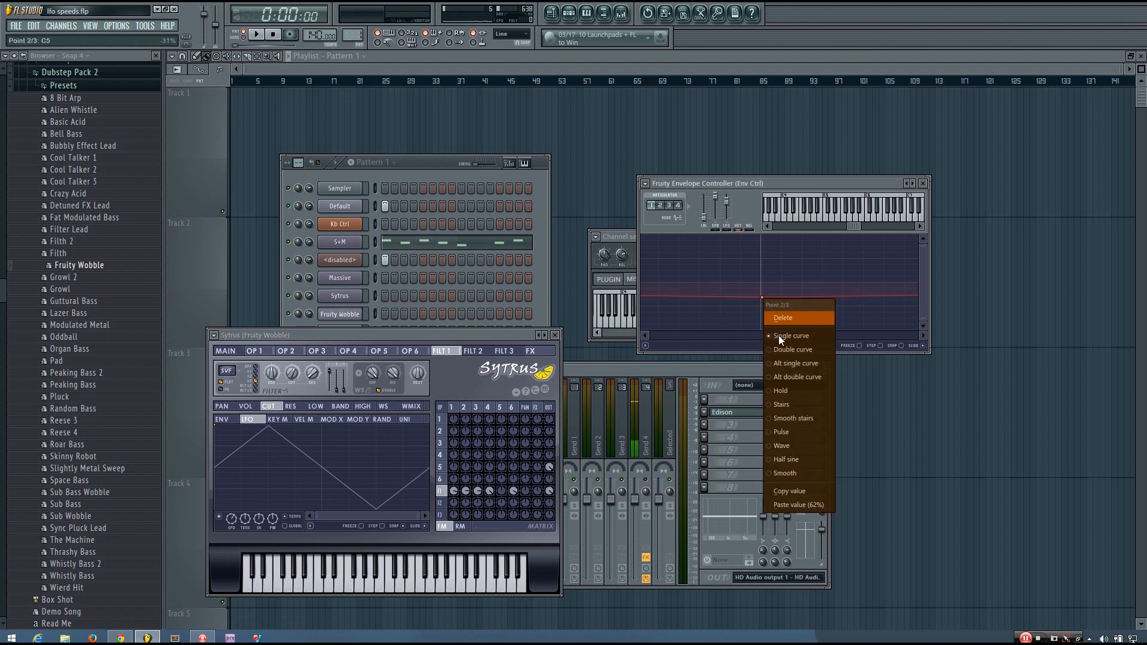
{"action": "mouse_move", "coordinate": [793, 349]}
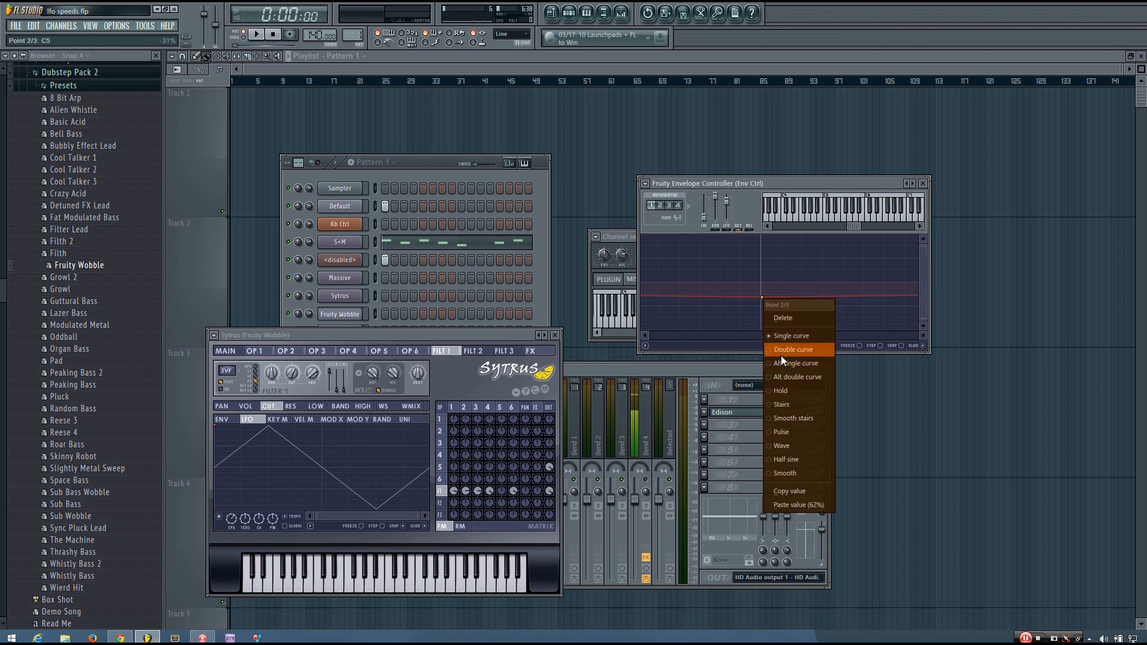
{"action": "mouse_move", "coordinate": [782, 390]}
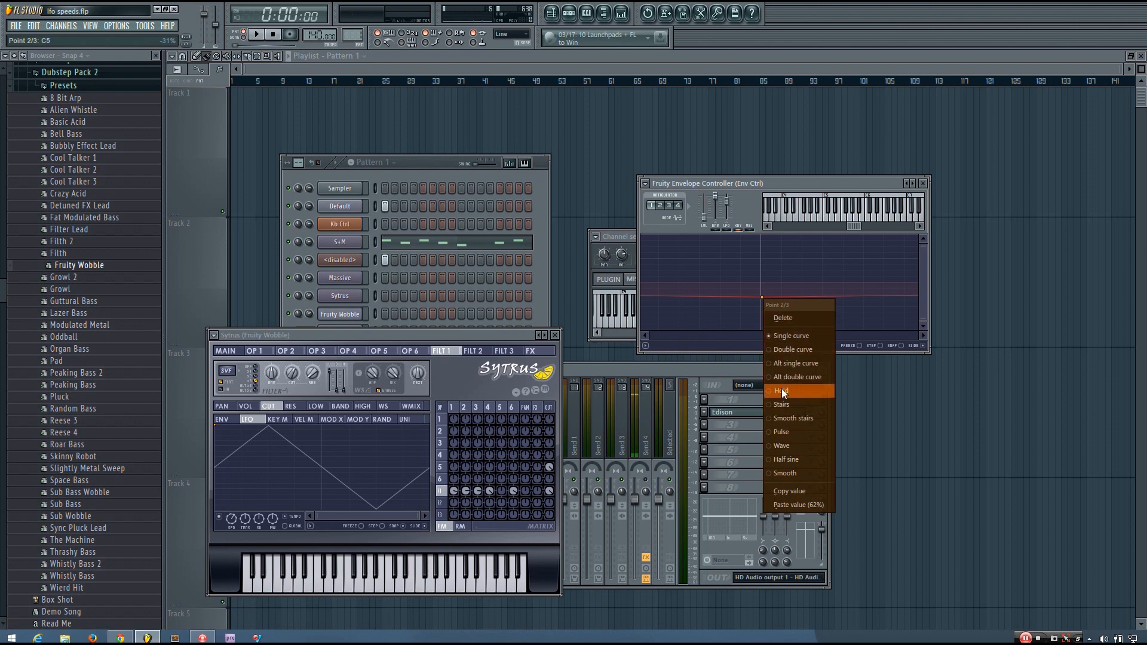
{"action": "left_click", "coordinate": [781, 390]}
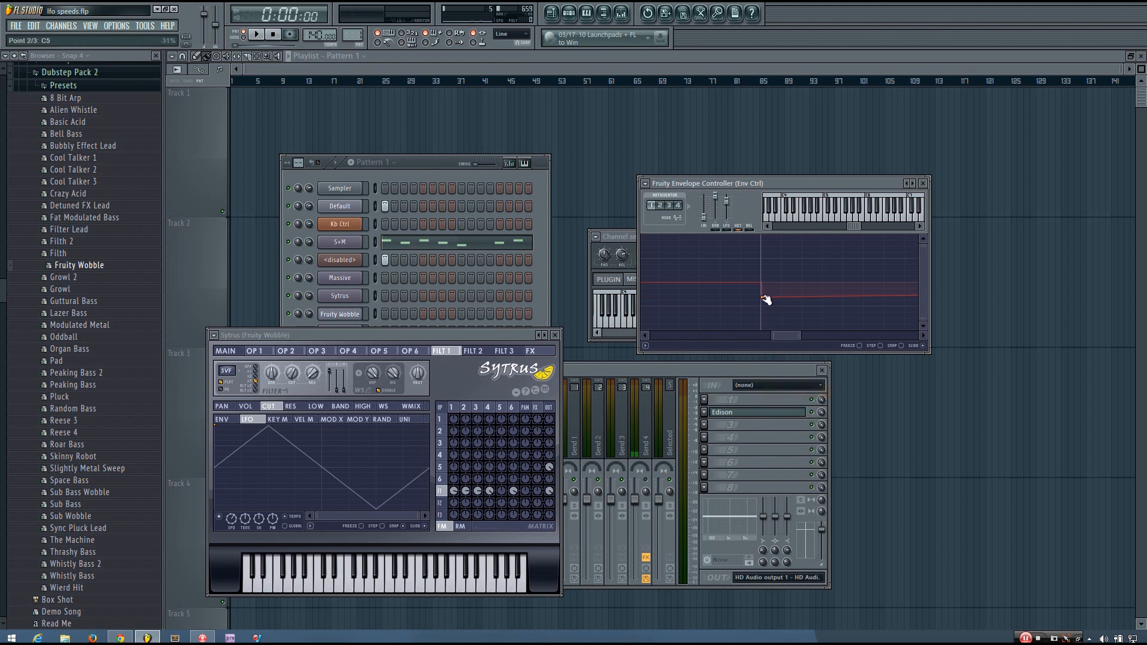
{"action": "right_click", "coordinate": [766, 300]}
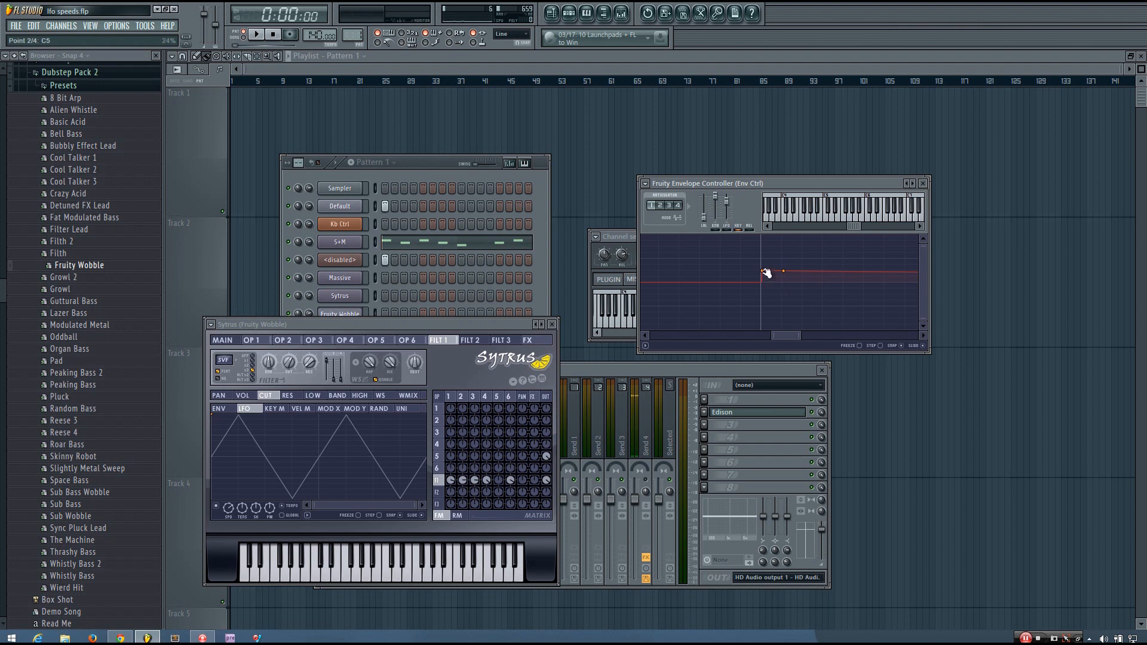
Raise the new point into a second held step and add another step point above it.
{"action": "left_click_drag", "start_coordinate": [765, 273], "coordinate": [782, 273]}
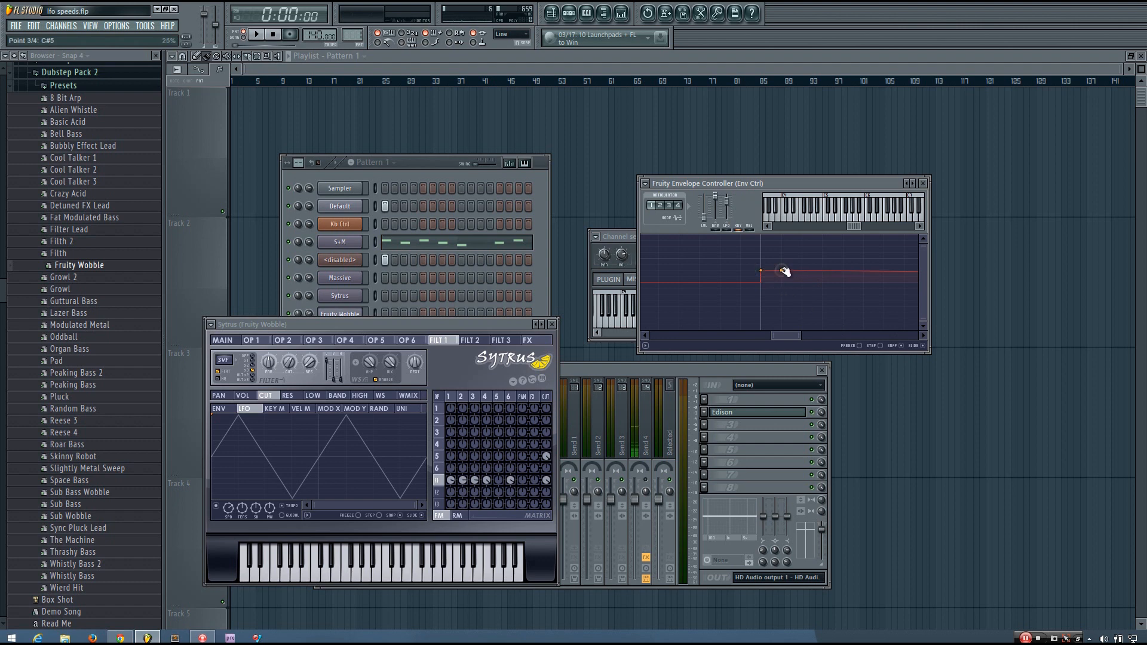
{"action": "right_click", "coordinate": [782, 273]}
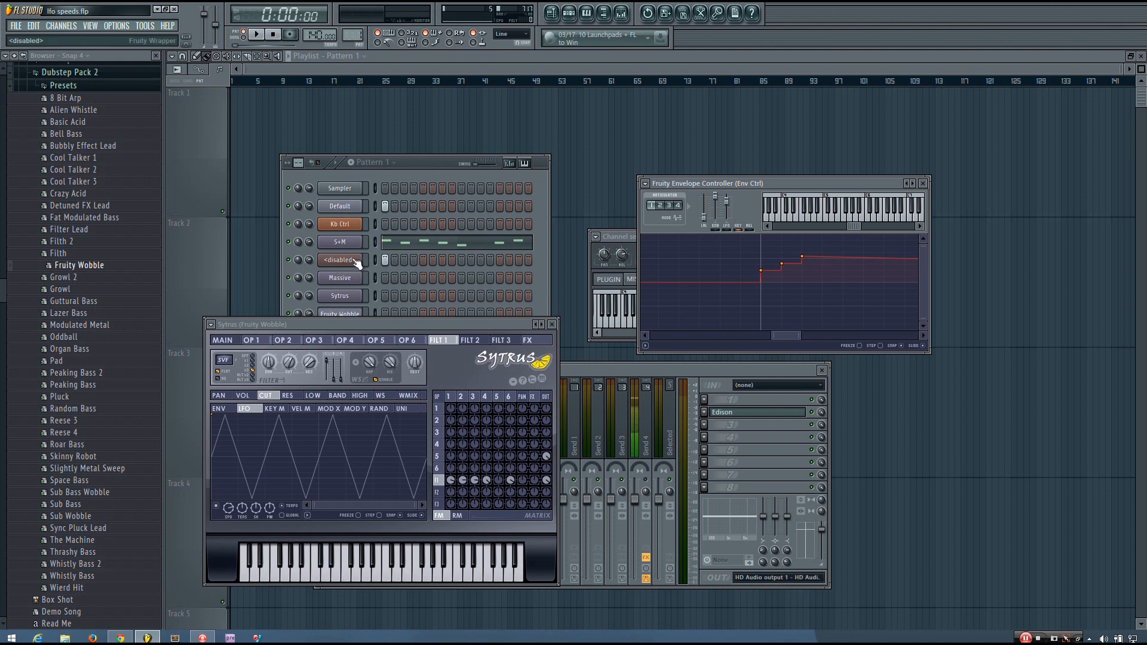
Show Massive's Zombie patch and check Tools > Last tweaked > Link to controller.
{"action": "left_click", "coordinate": [339, 277]}
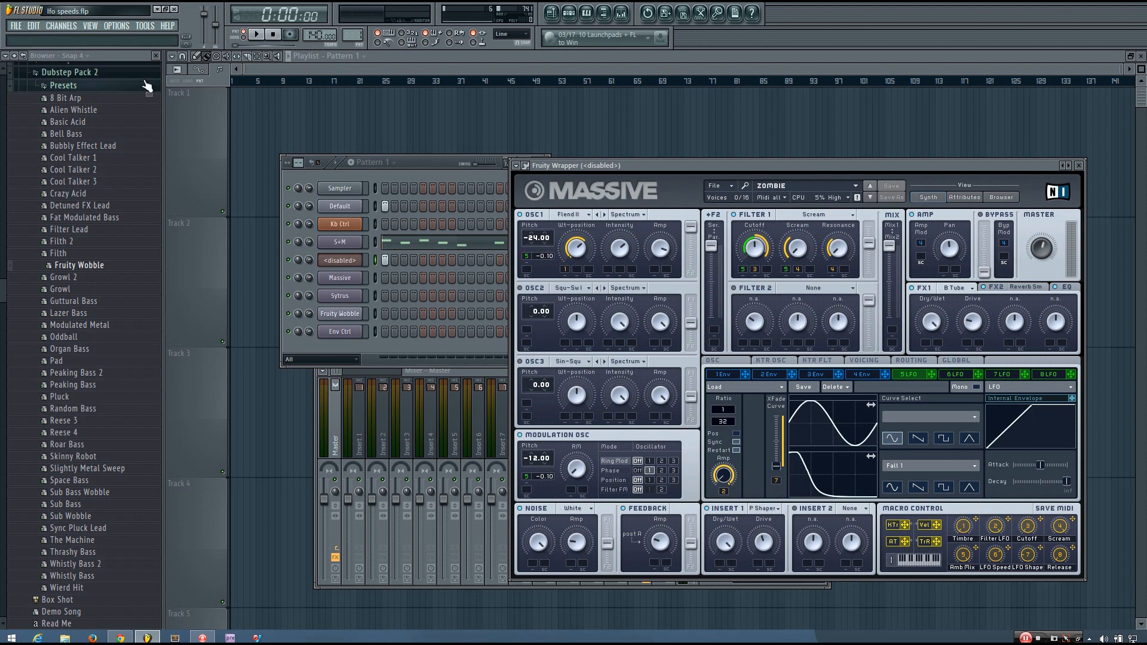
{"action": "left_click", "coordinate": [144, 25]}
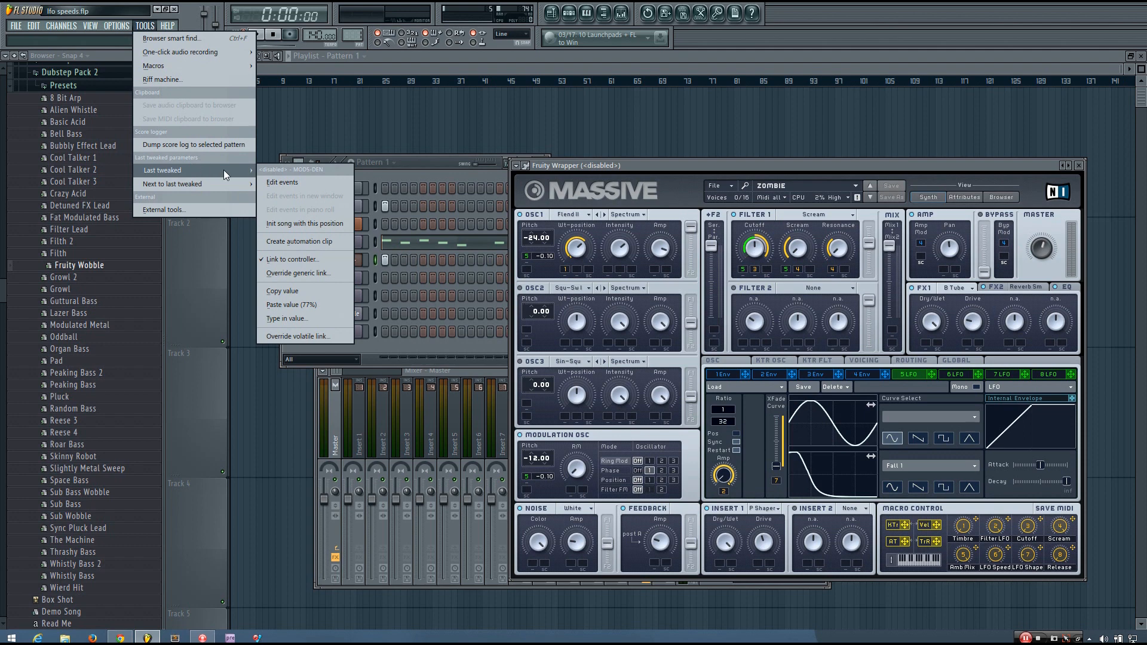
{"action": "mouse_move", "coordinate": [283, 291]}
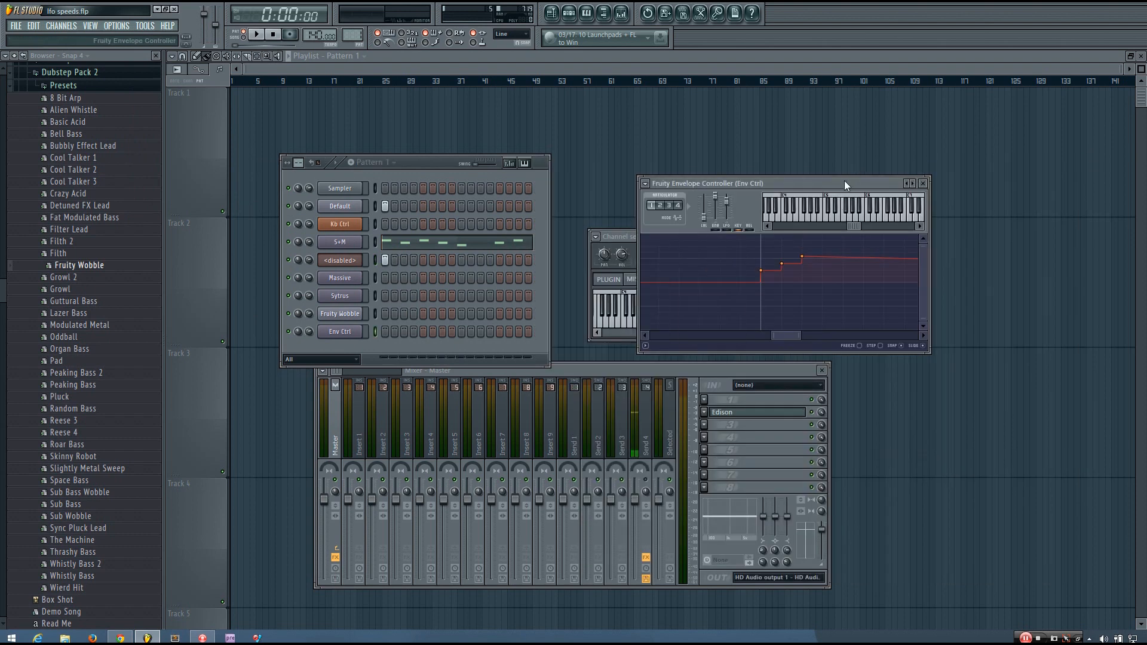
Nudge the Envelope Controller window aside and add a lower third held step to the curve.
{"action": "left_click_drag", "start_coordinate": [805, 256], "coordinate": [778, 269]}
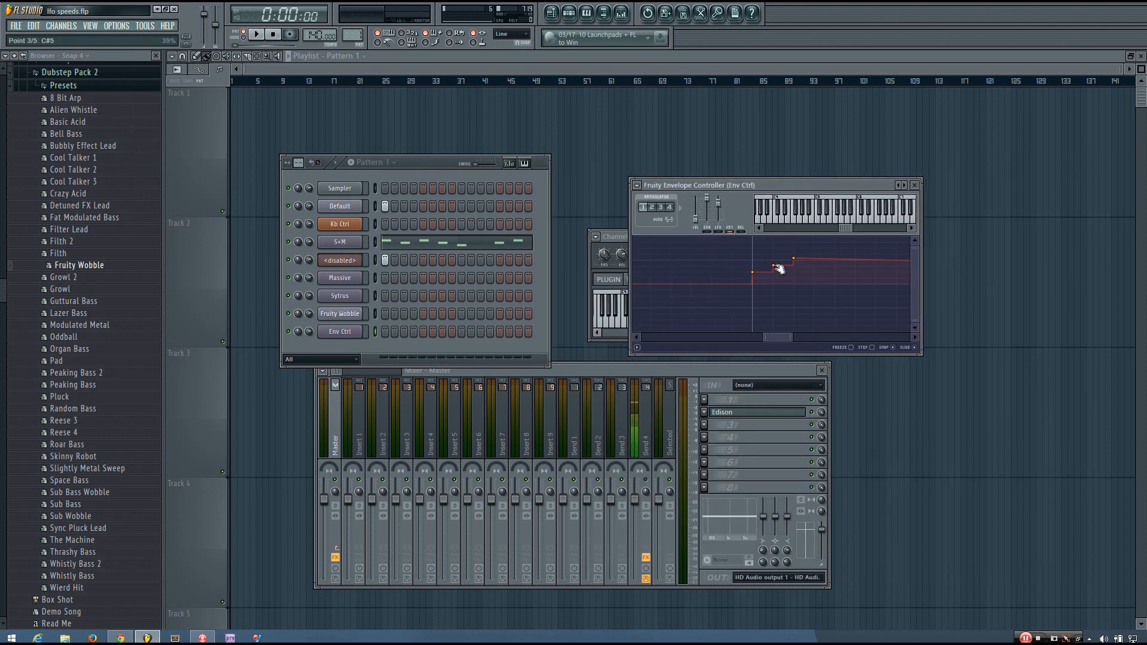
{"action": "left_click_drag", "start_coordinate": [776, 270], "coordinate": [789, 277]}
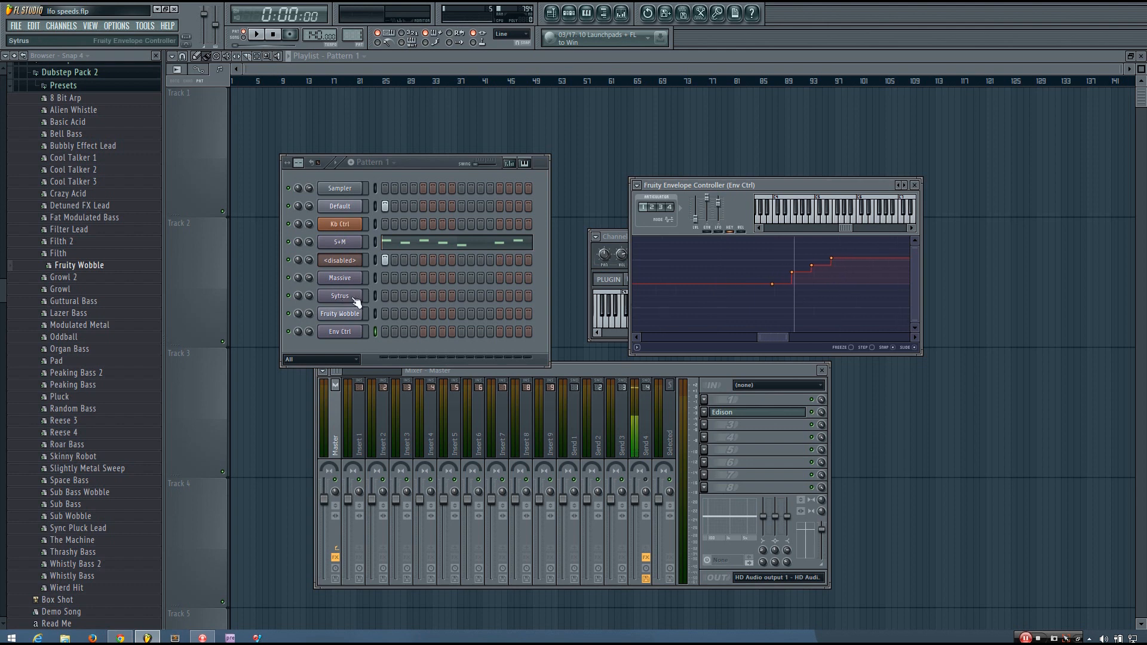
Reopen Fruity Wobble's Sytrus with the filter LFO speed linking options showing.
{"action": "left_click", "coordinate": [339, 296]}
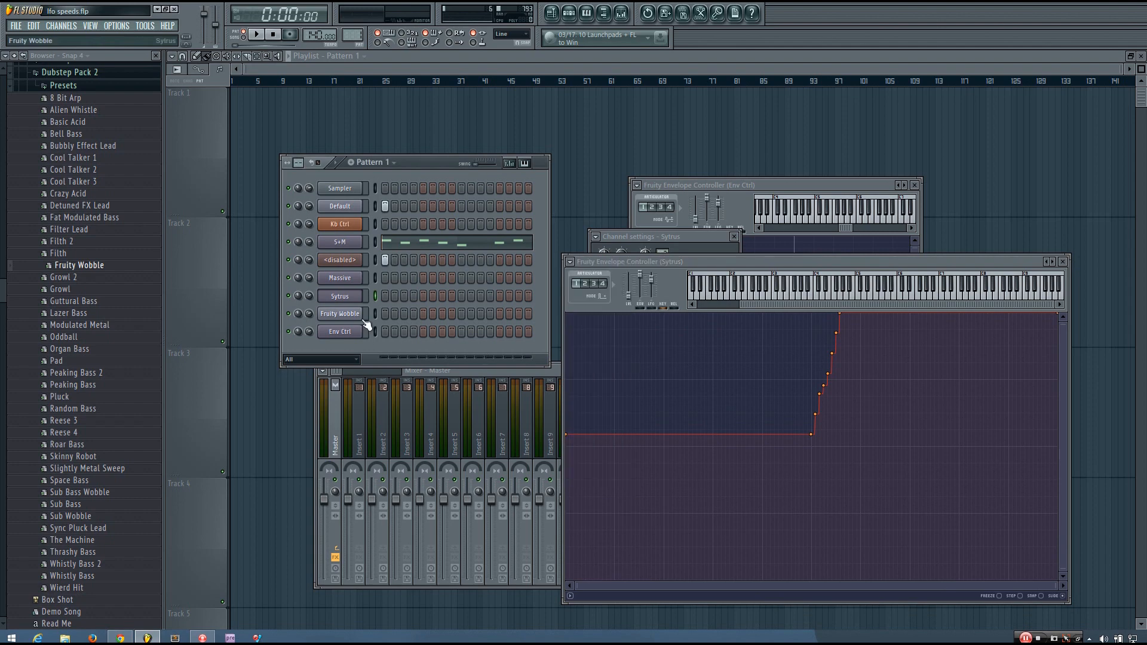
{"action": "left_click", "coordinate": [339, 314]}
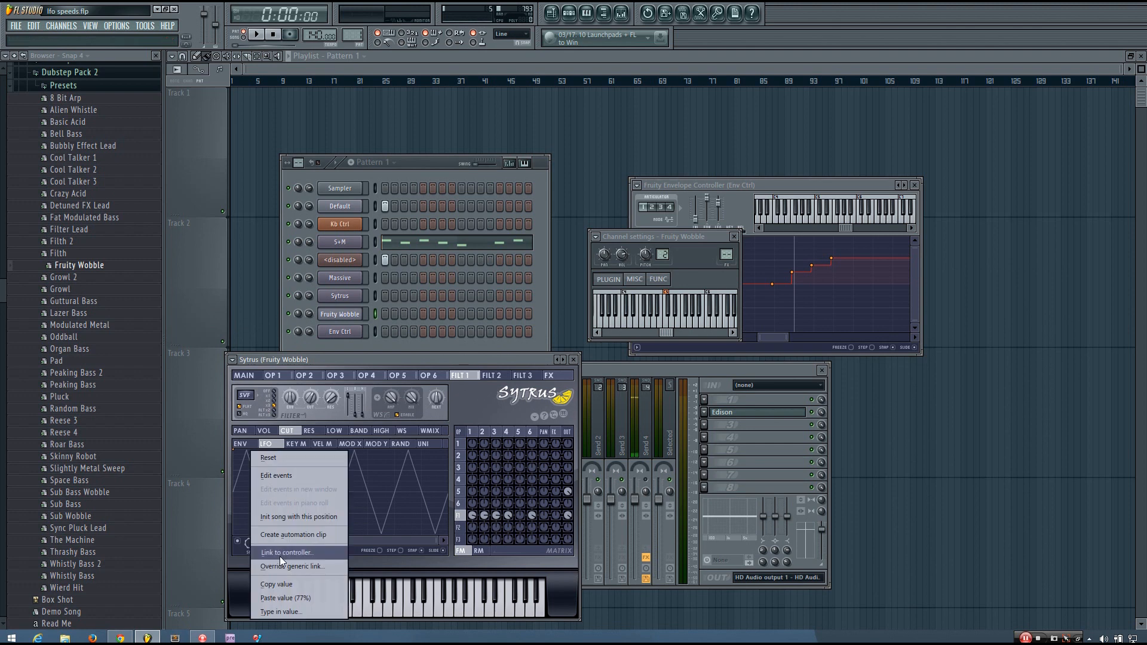
Link the Wobble Sytrus LFO speed to internal controller 'Env Ctrl (Sytrus) - Art 1' and accept.
{"action": "left_click", "coordinate": [287, 552]}
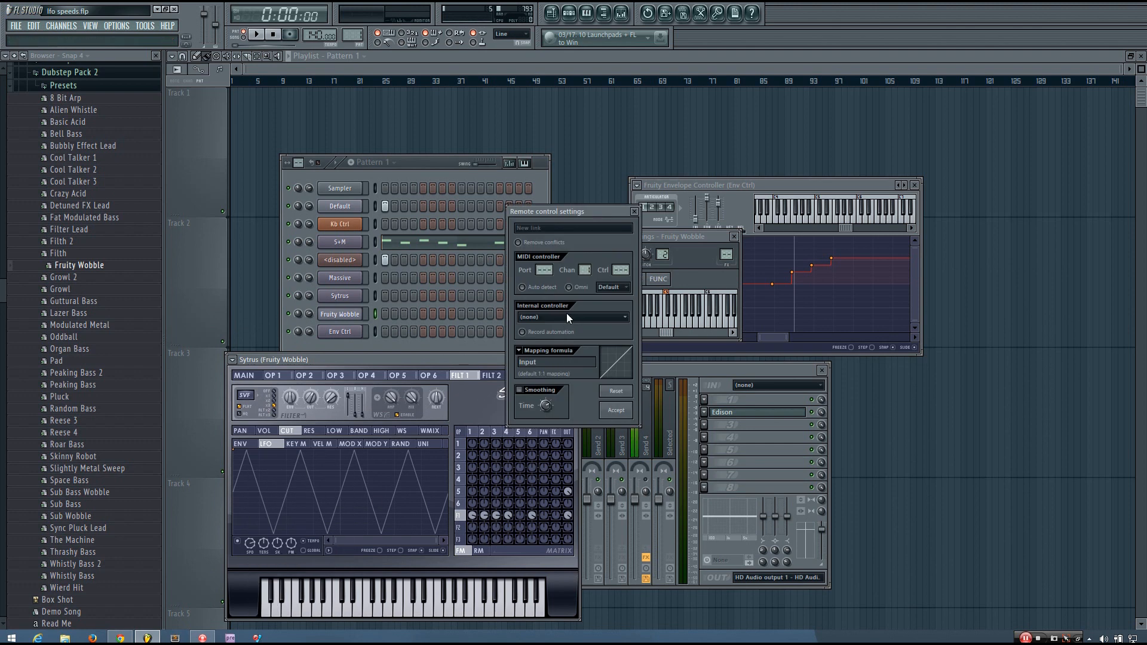
{"action": "left_click", "coordinate": [571, 317]}
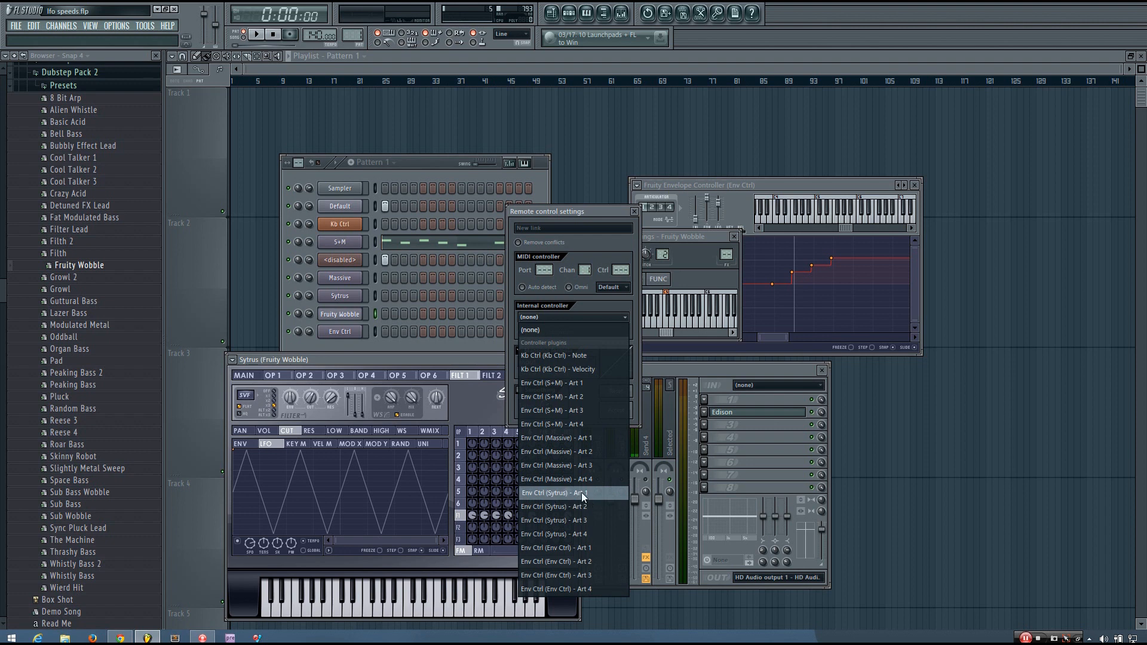
{"action": "left_click", "coordinate": [555, 492]}
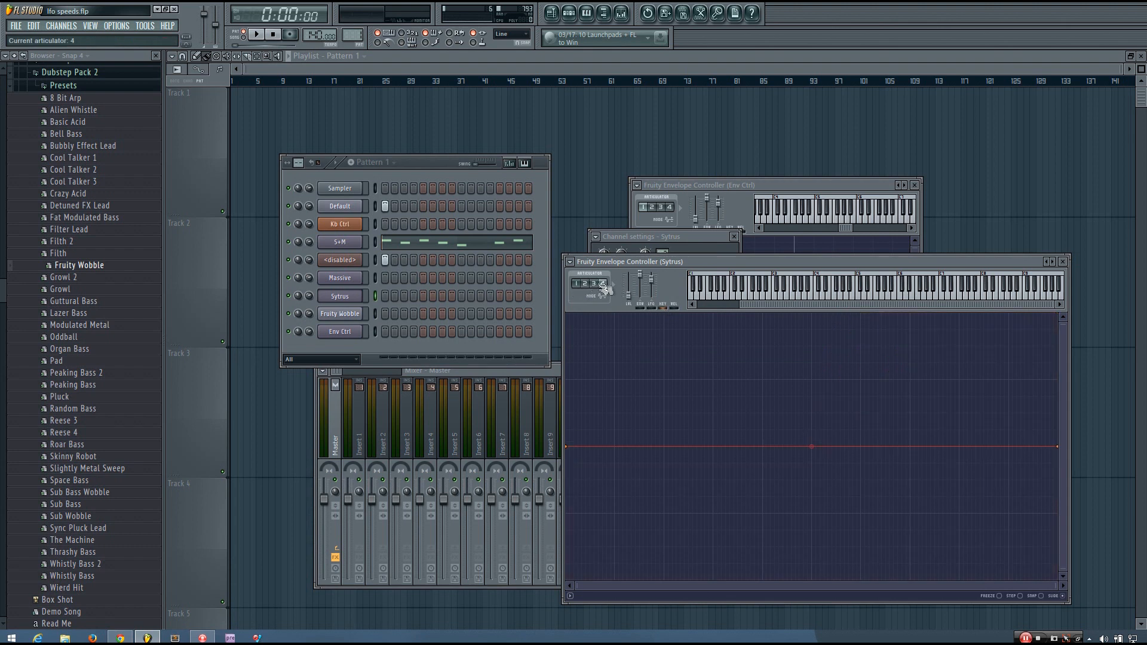
Show the Sytrus envelope controller's stepped envelope and place a Fruity Wobble note in Pattern 2.
{"action": "left_click_drag", "start_coordinate": [811, 436], "coordinate": [838, 319]}
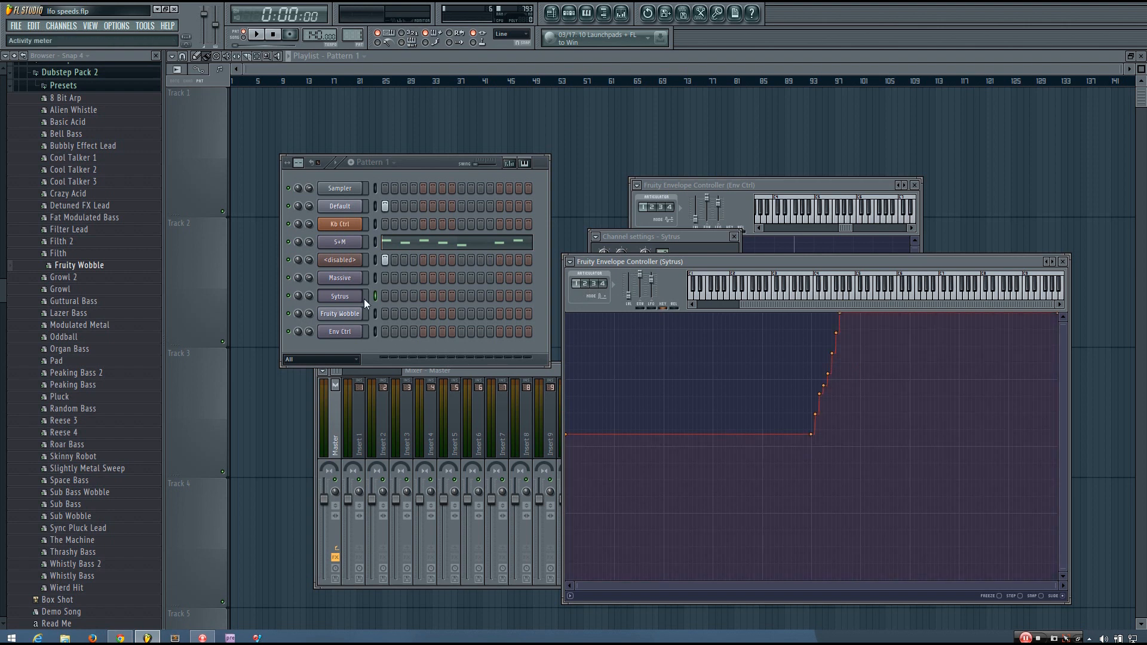
{"action": "left_click", "coordinate": [338, 242]}
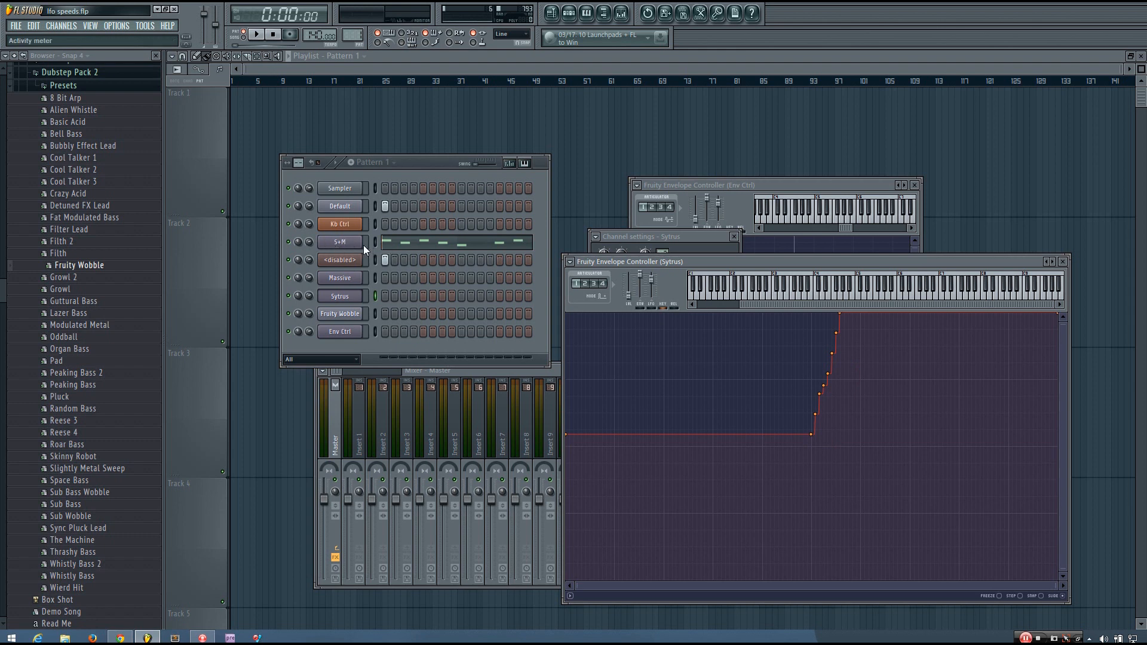
{"action": "mouse_move", "coordinate": [364, 257]}
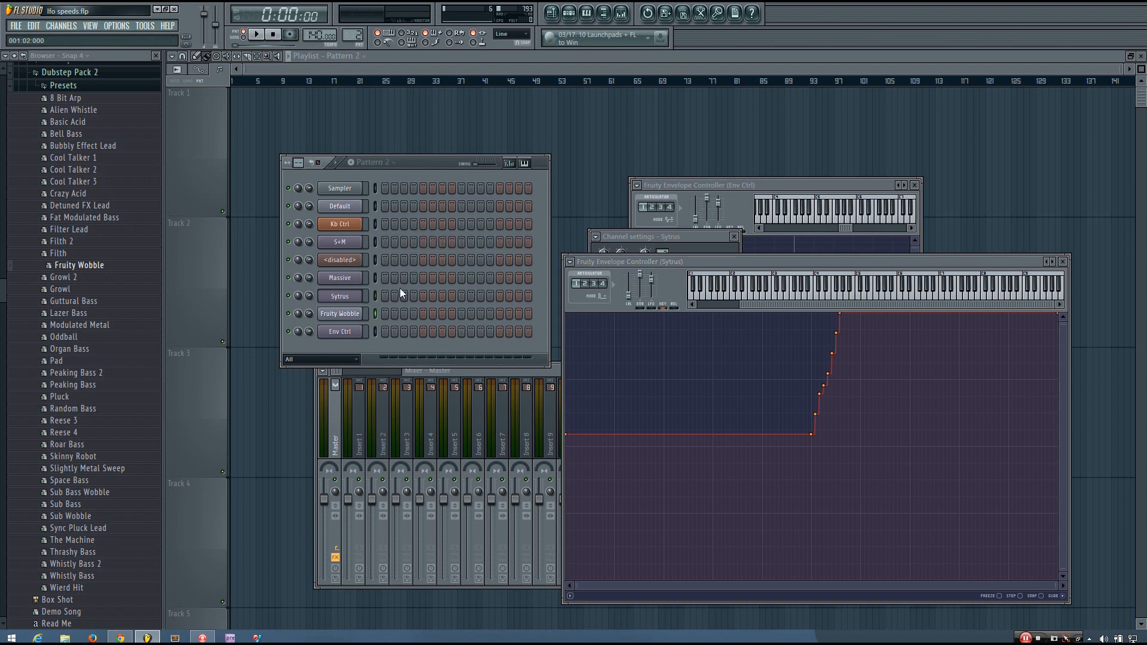
{"action": "left_click", "coordinate": [256, 34]}
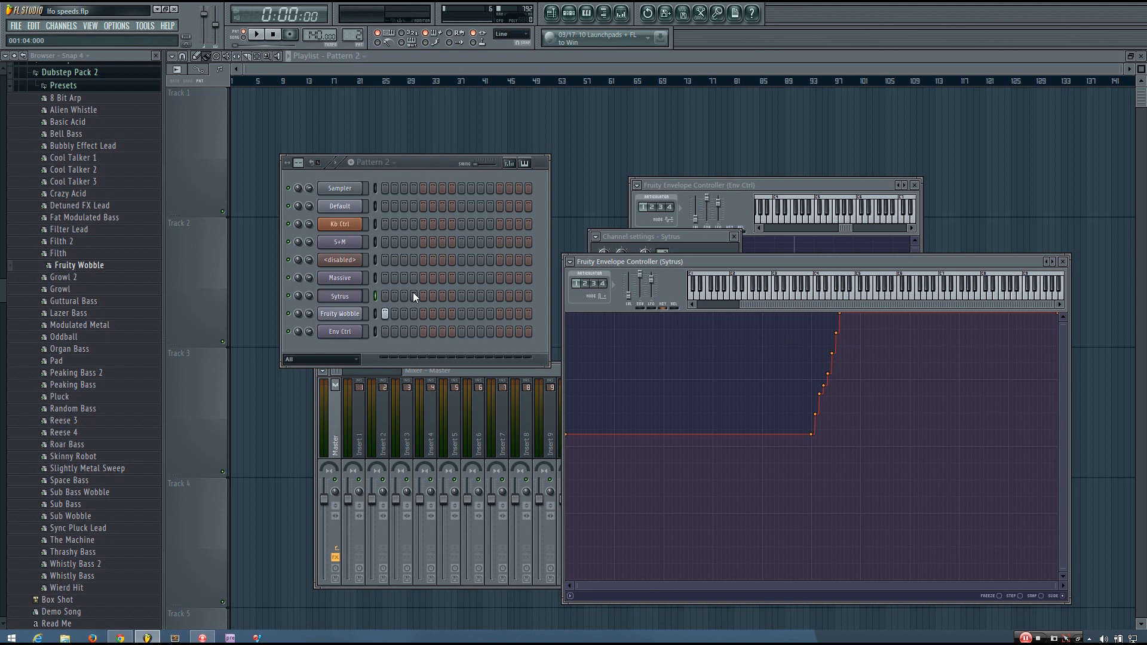
{"action": "left_click", "coordinate": [256, 35]}
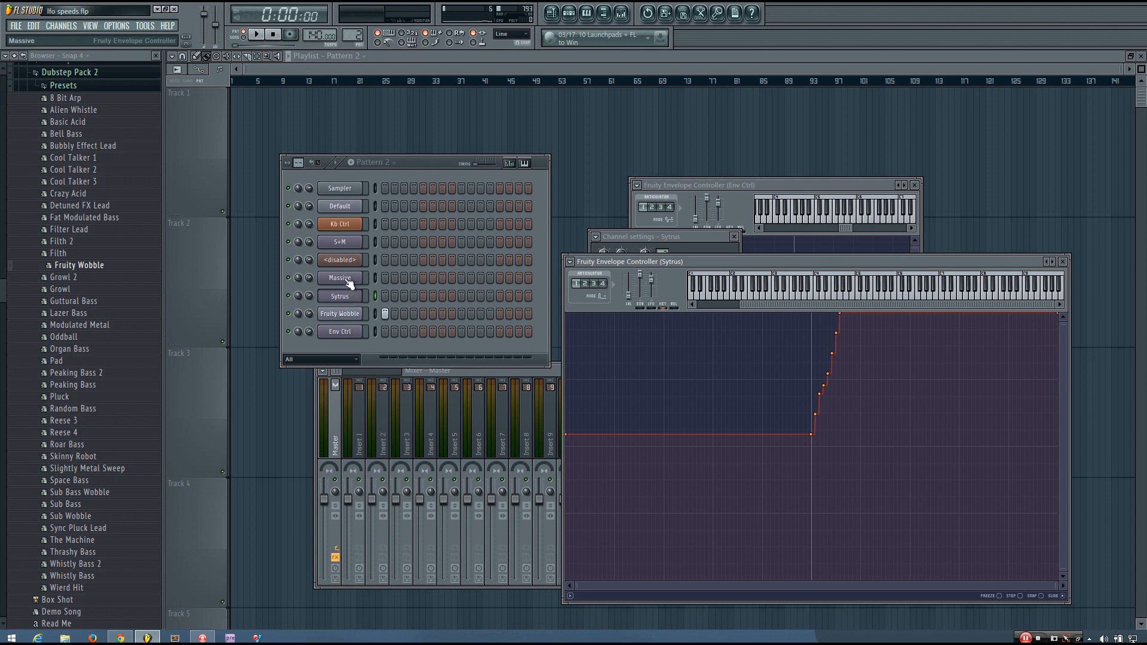
Open the S+M Fruity Envelope Controller and view articulator 1's stepped envelope.
{"action": "left_click", "coordinate": [339, 241]}
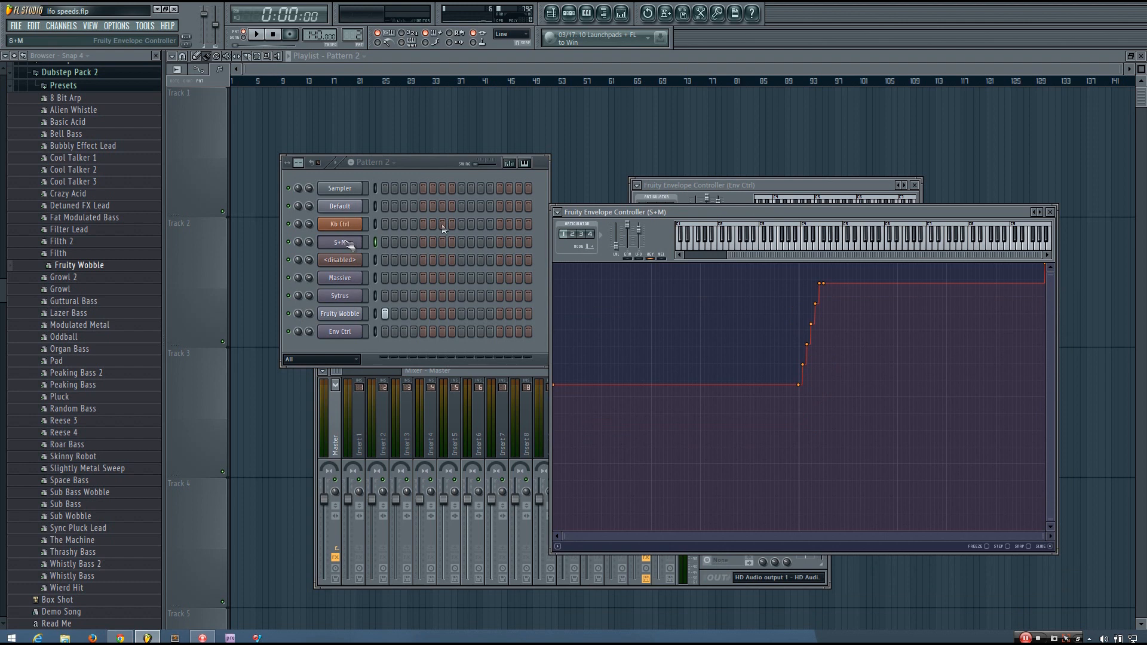
{"action": "left_click", "coordinate": [339, 296]}
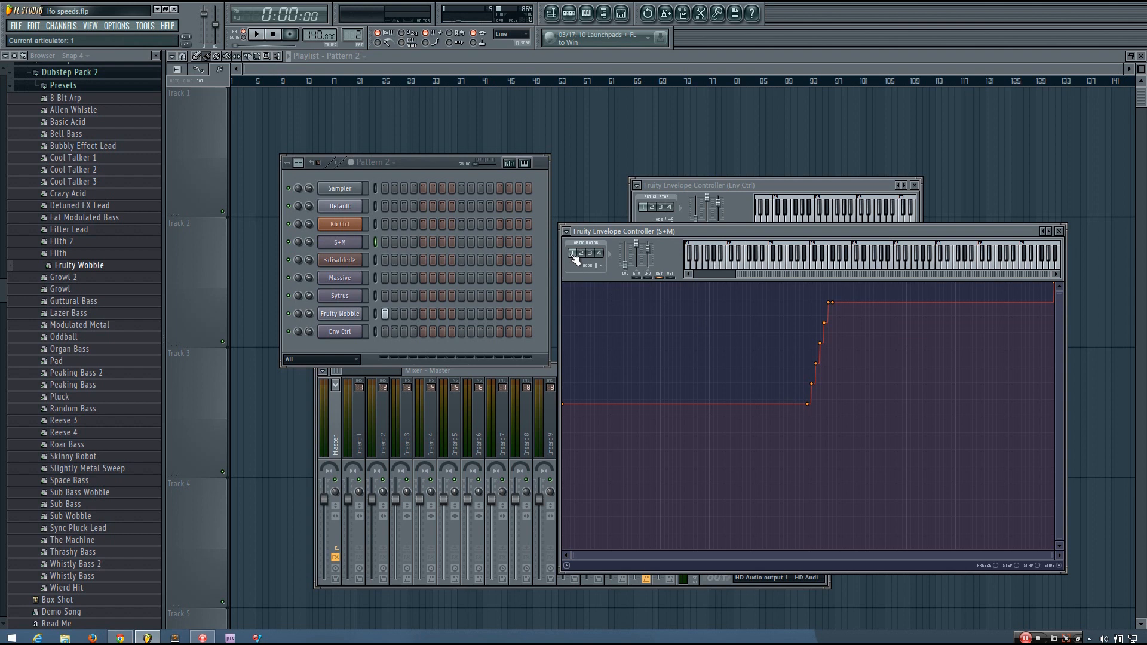
{"action": "mouse_move", "coordinate": [577, 260]}
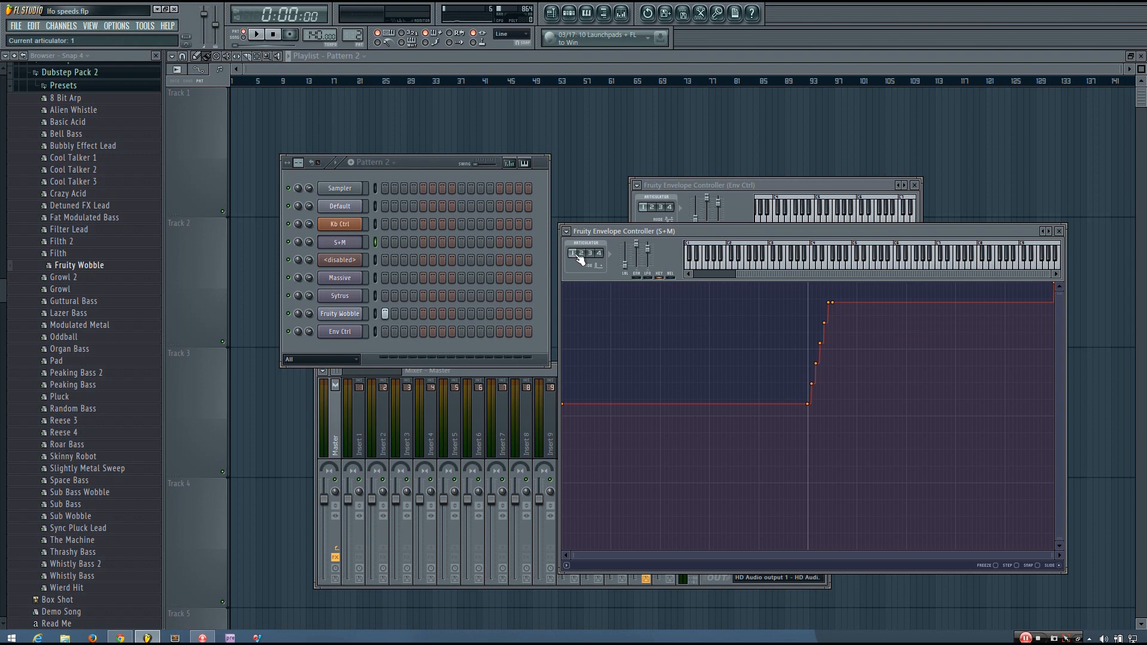
{"action": "left_click", "coordinate": [575, 253]}
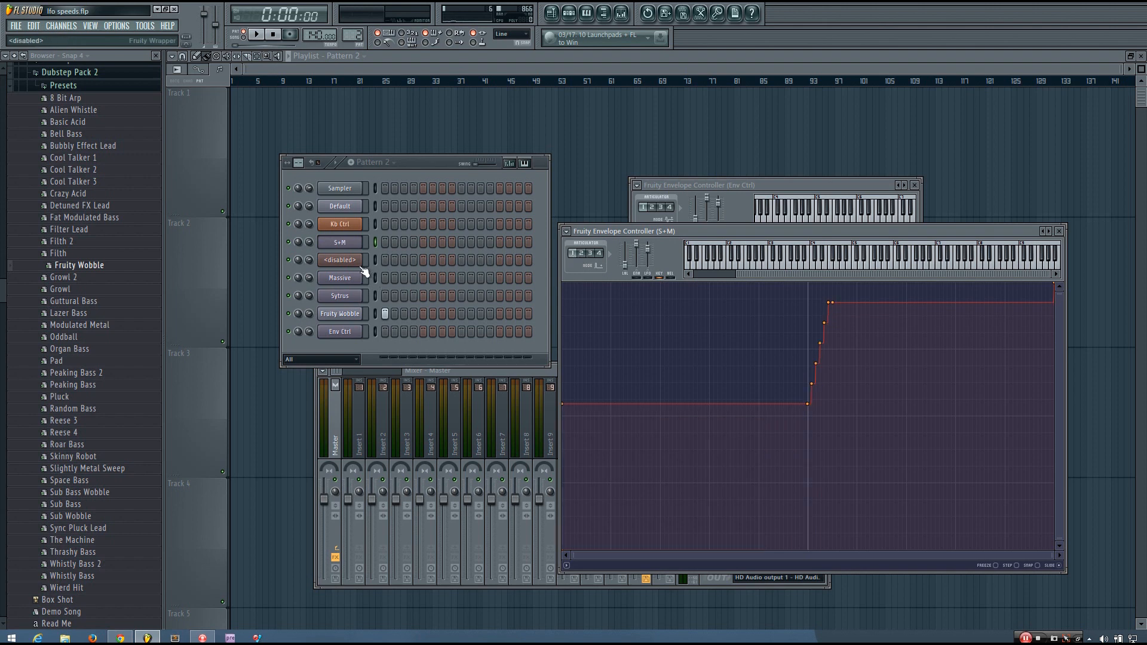
Check Sytrus's LFO Speed knob shows 'Link to controller', then return to the S+M stepped envelope.
{"action": "left_click", "coordinate": [338, 278]}
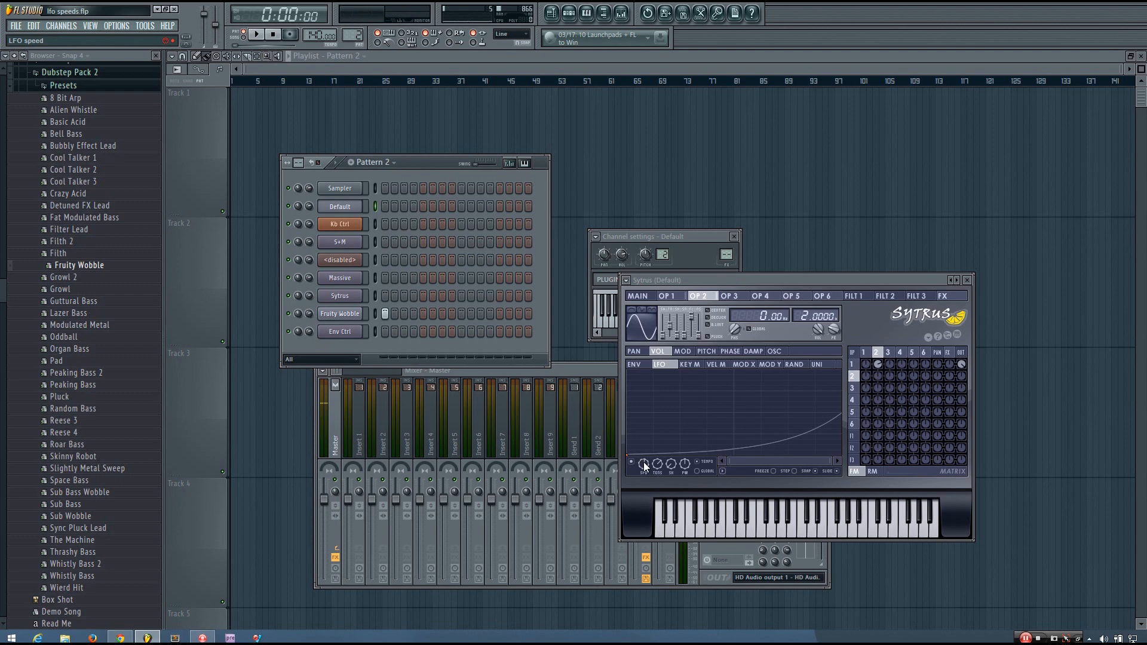
{"action": "right_click", "coordinate": [642, 463]}
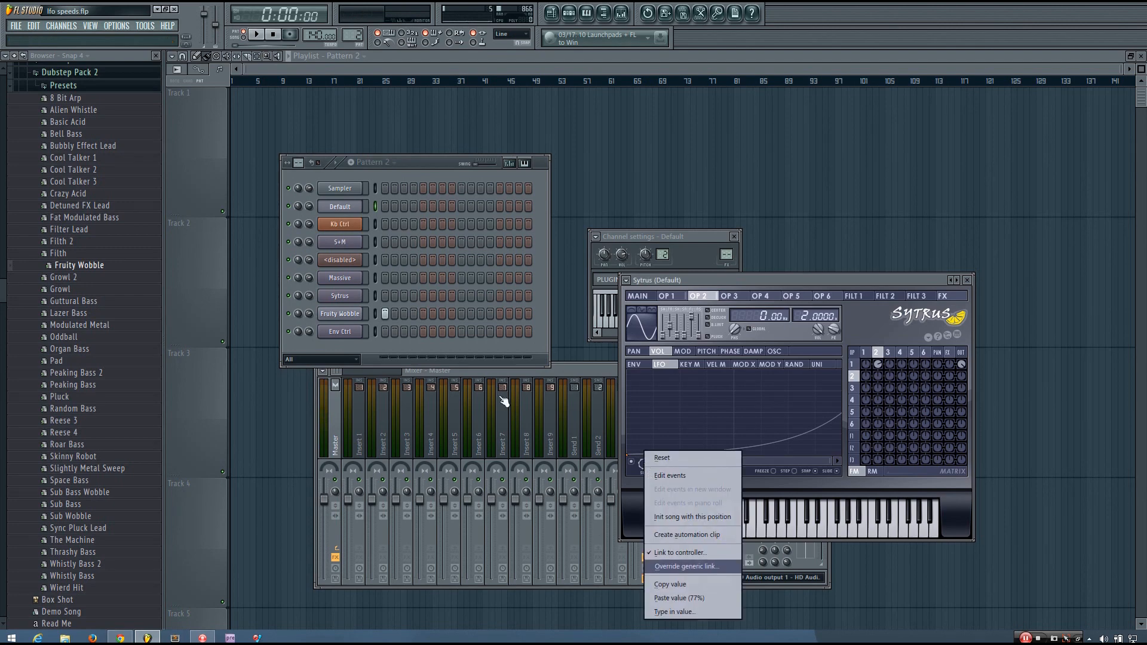
{"action": "left_click", "coordinate": [669, 475]}
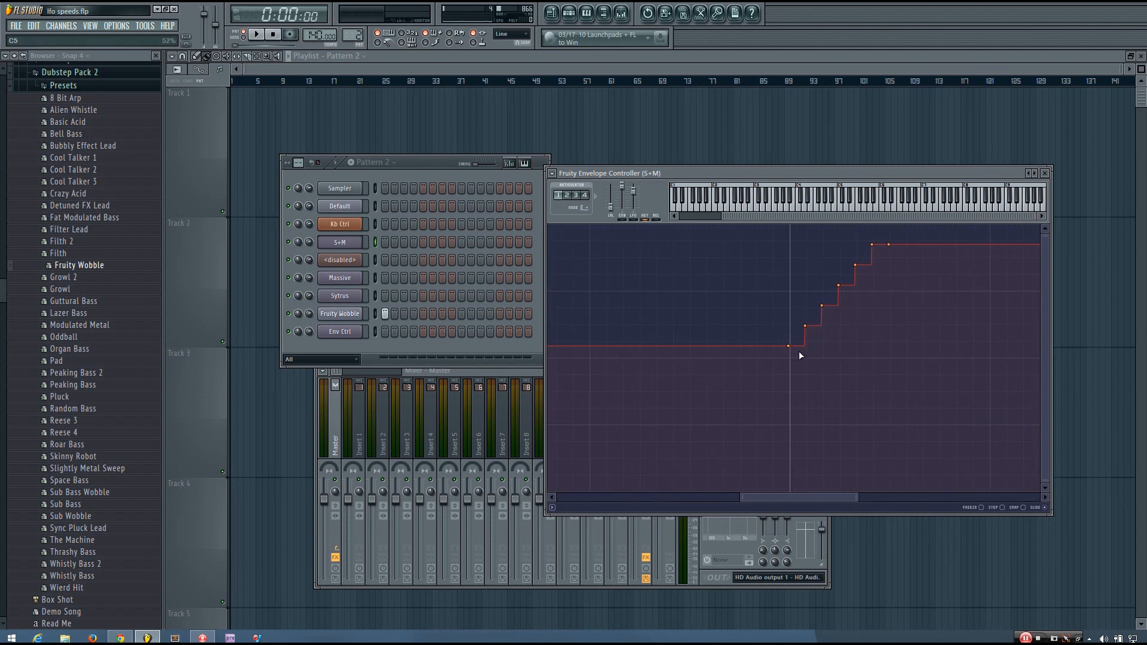
Step through S+M articulators 1, 2, 3, the empty 4, then back to 3 and 1 to compare envelopes.
{"action": "left_click", "coordinate": [560, 195]}
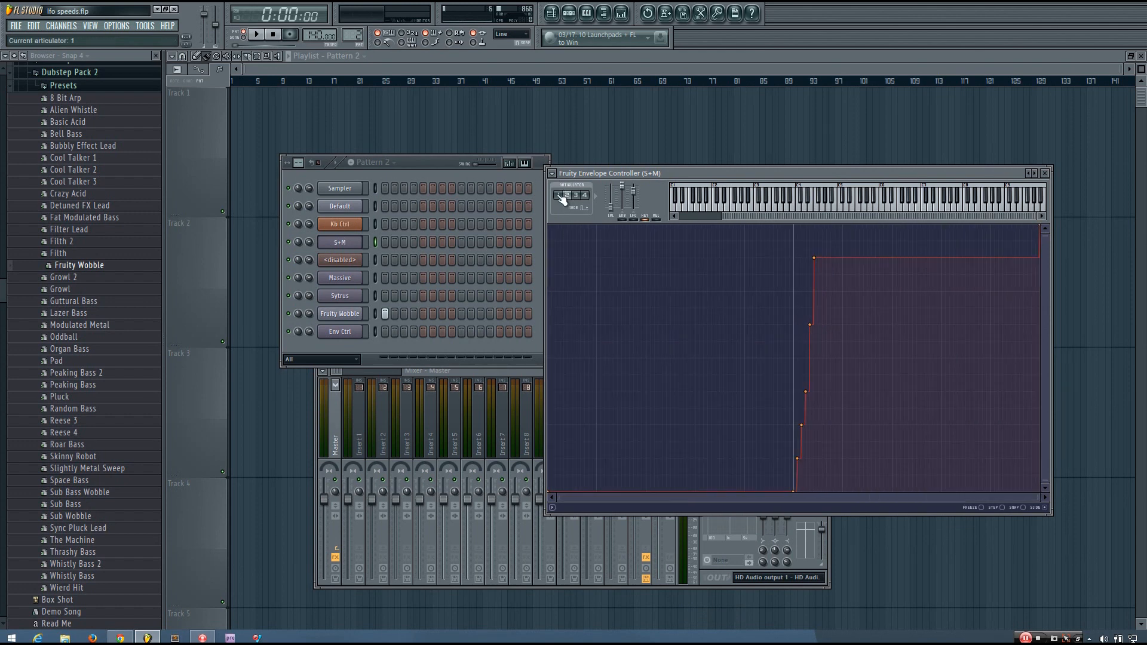
{"action": "left_click", "coordinate": [571, 194]}
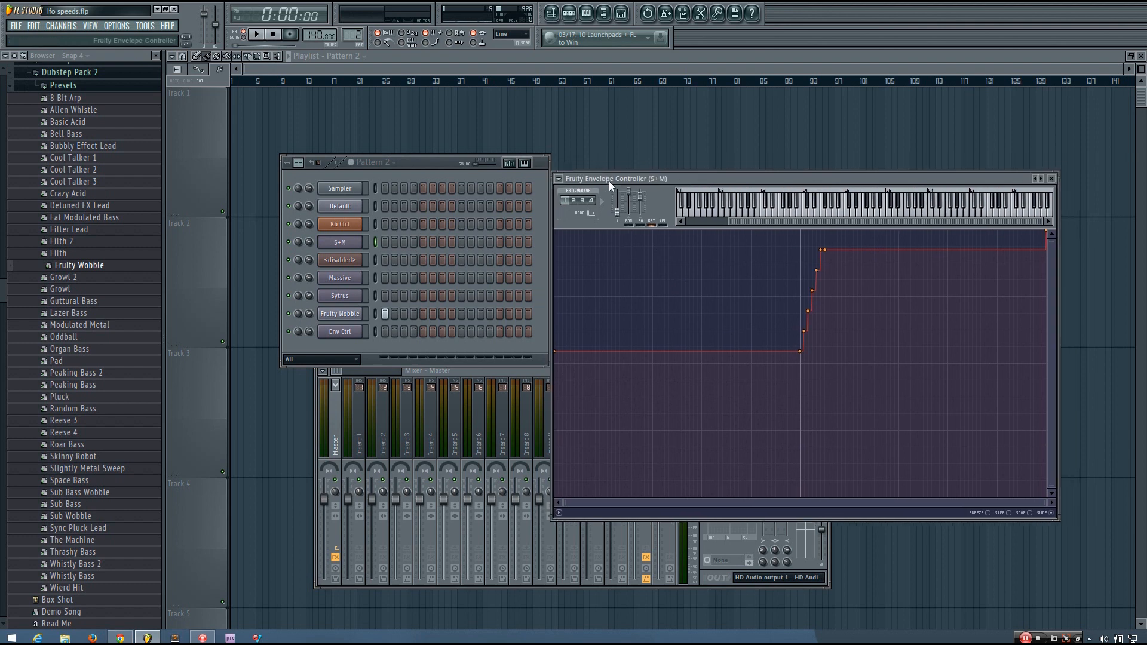
{"action": "left_click", "coordinate": [569, 200]}
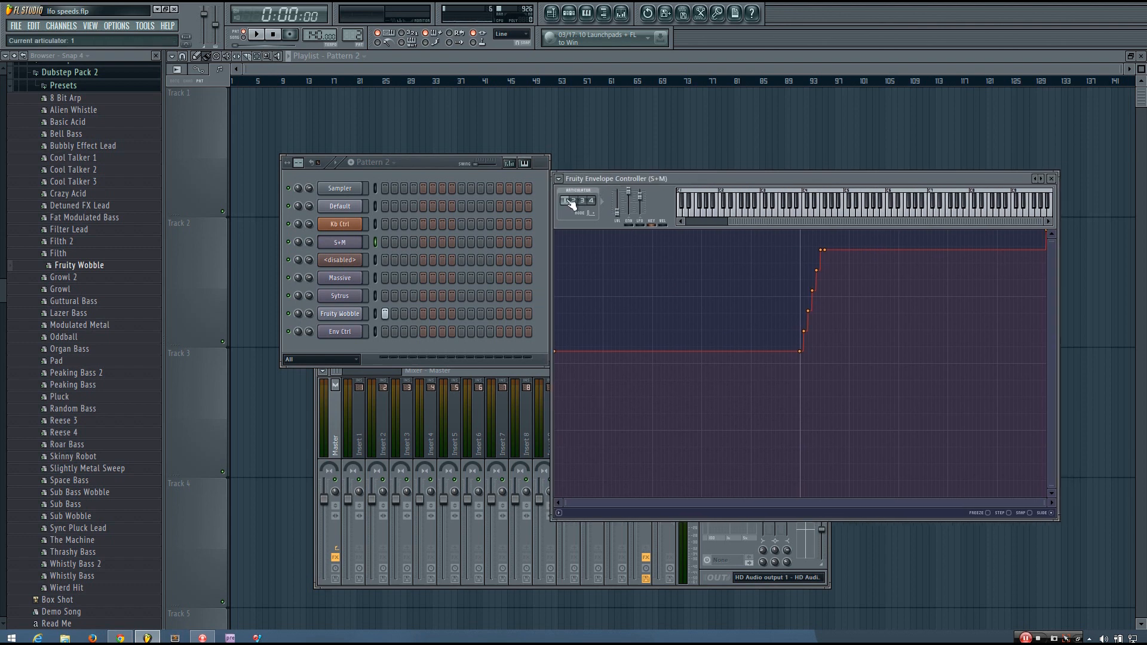
{"action": "left_click", "coordinate": [570, 200]}
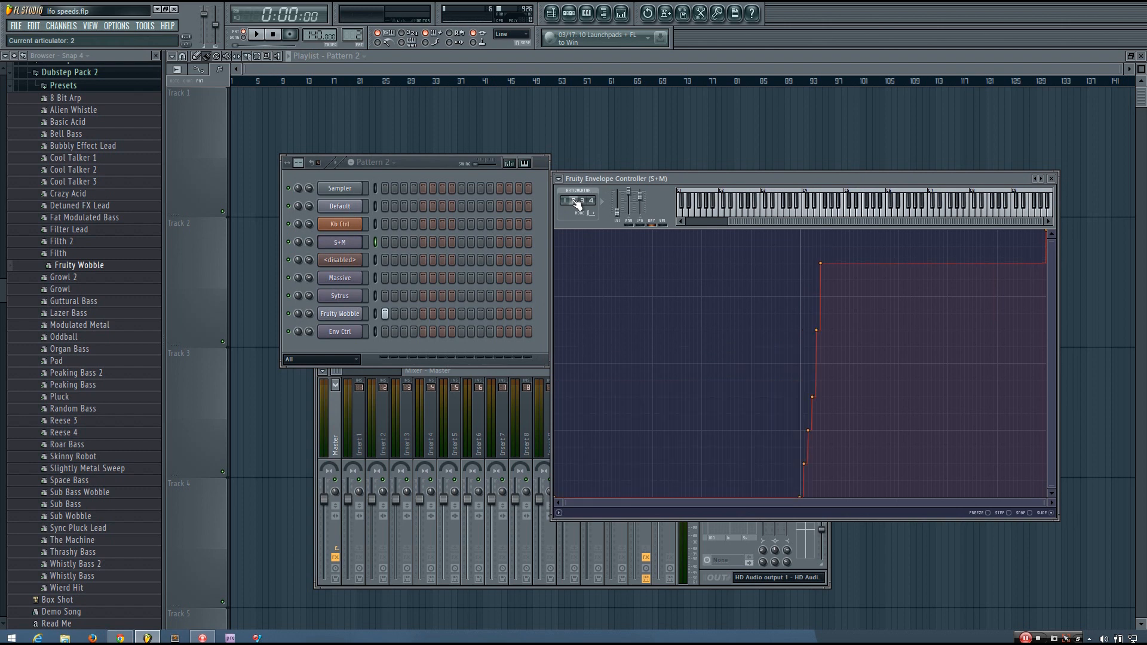
{"action": "left_click", "coordinate": [578, 199]}
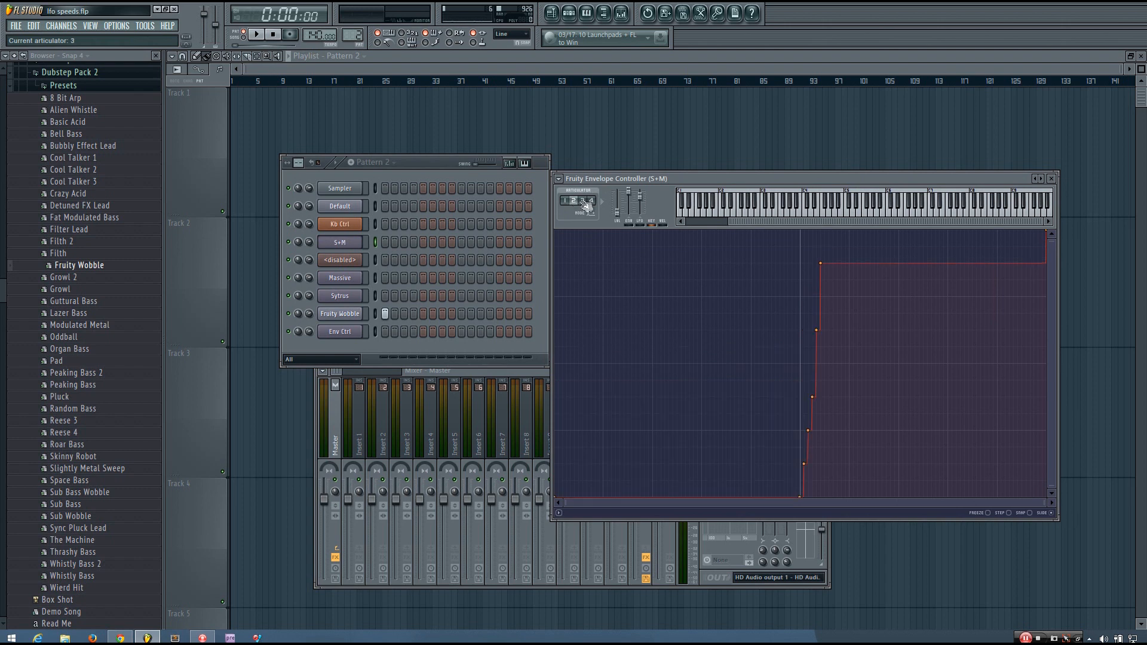
{"action": "left_click", "coordinate": [592, 199]}
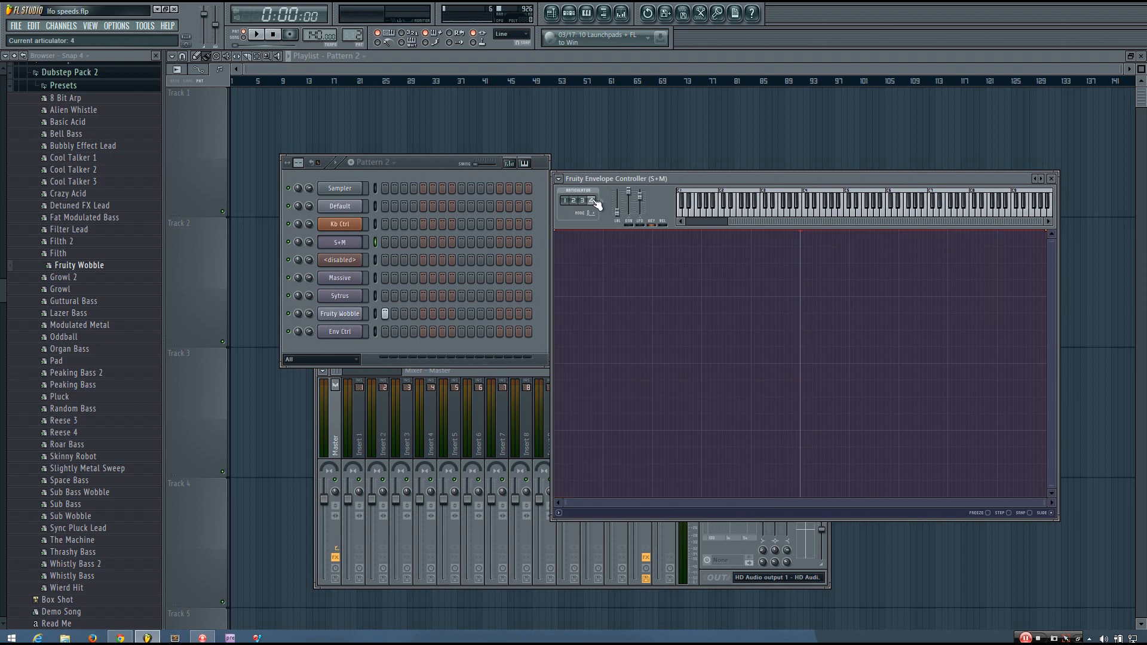
{"action": "left_click", "coordinate": [581, 201]}
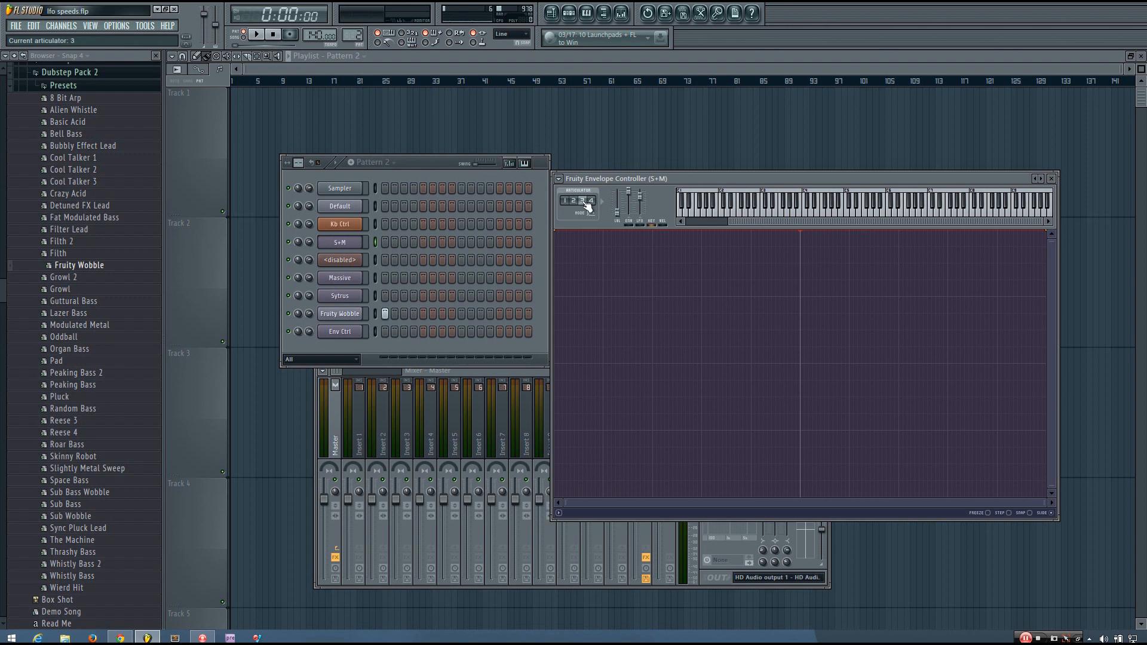
{"action": "left_click", "coordinate": [566, 201]}
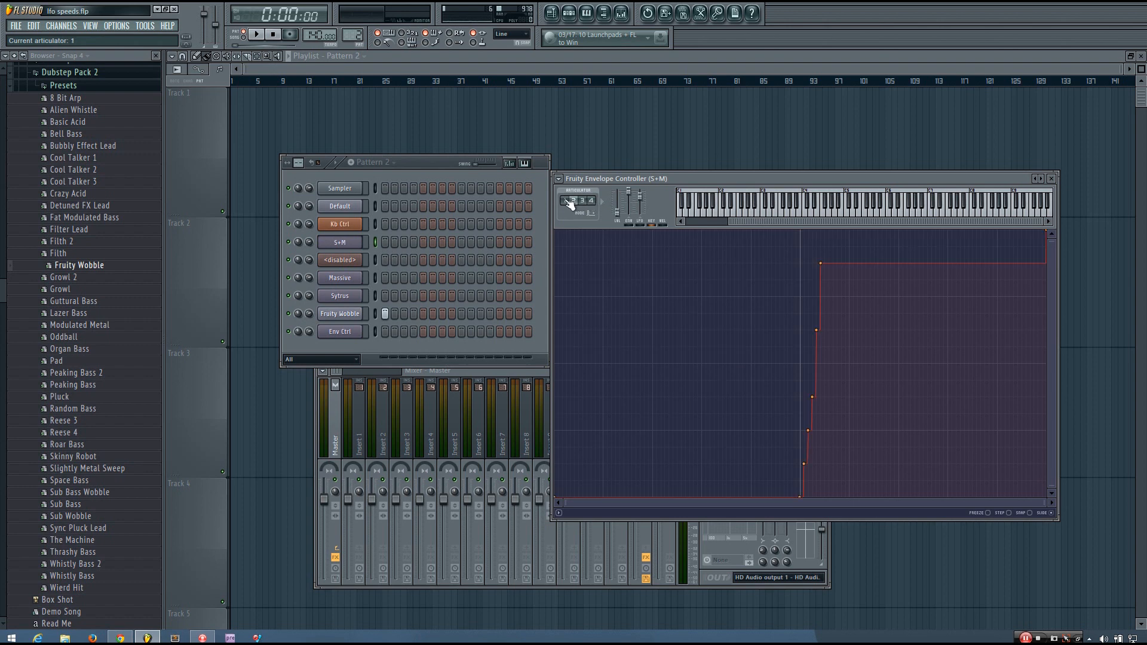
{"action": "left_click", "coordinate": [568, 201]}
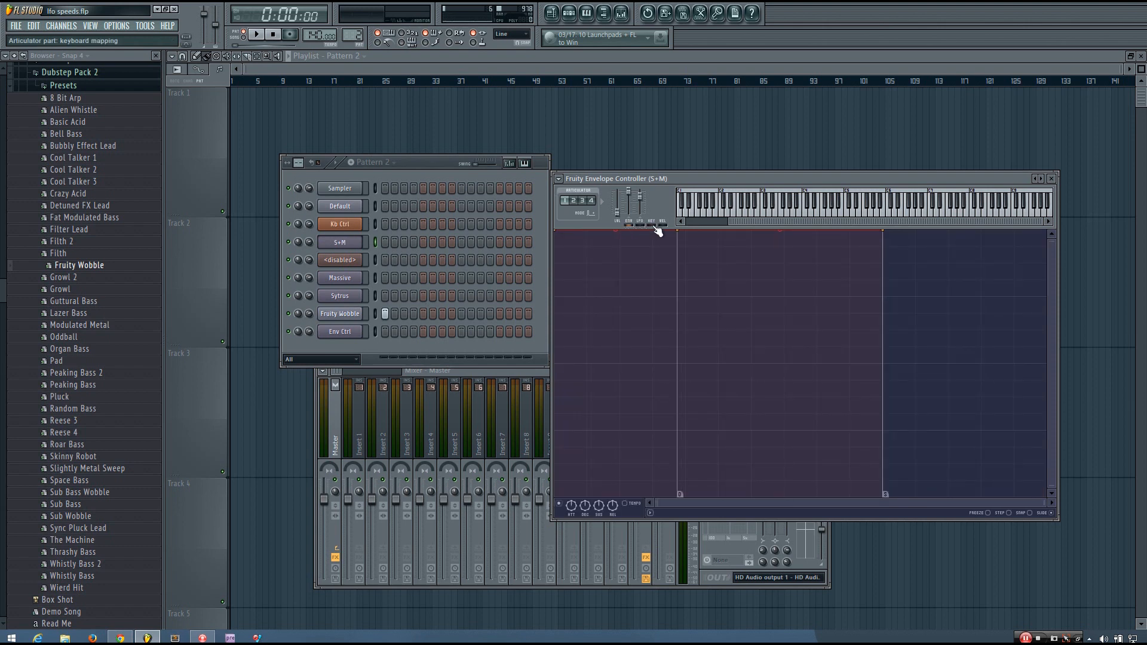
Switch the S+M controller to its keyboard-mapping curve with stepped hold points across the keys.
{"action": "left_click", "coordinate": [339, 332]}
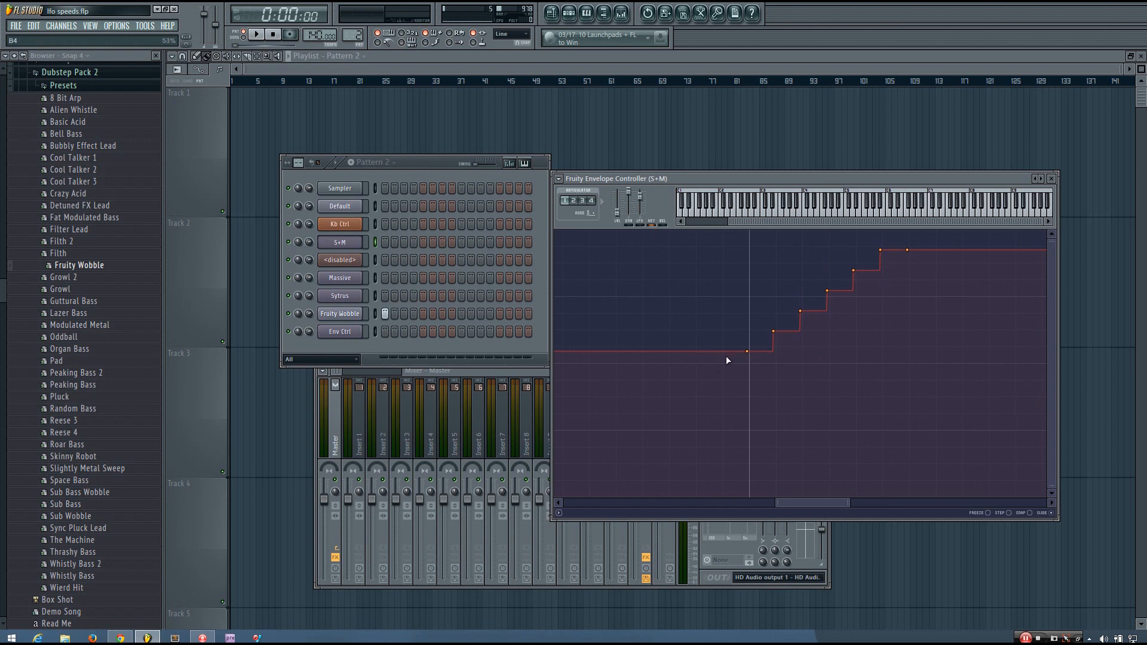
{"action": "mouse_move", "coordinate": [776, 335]}
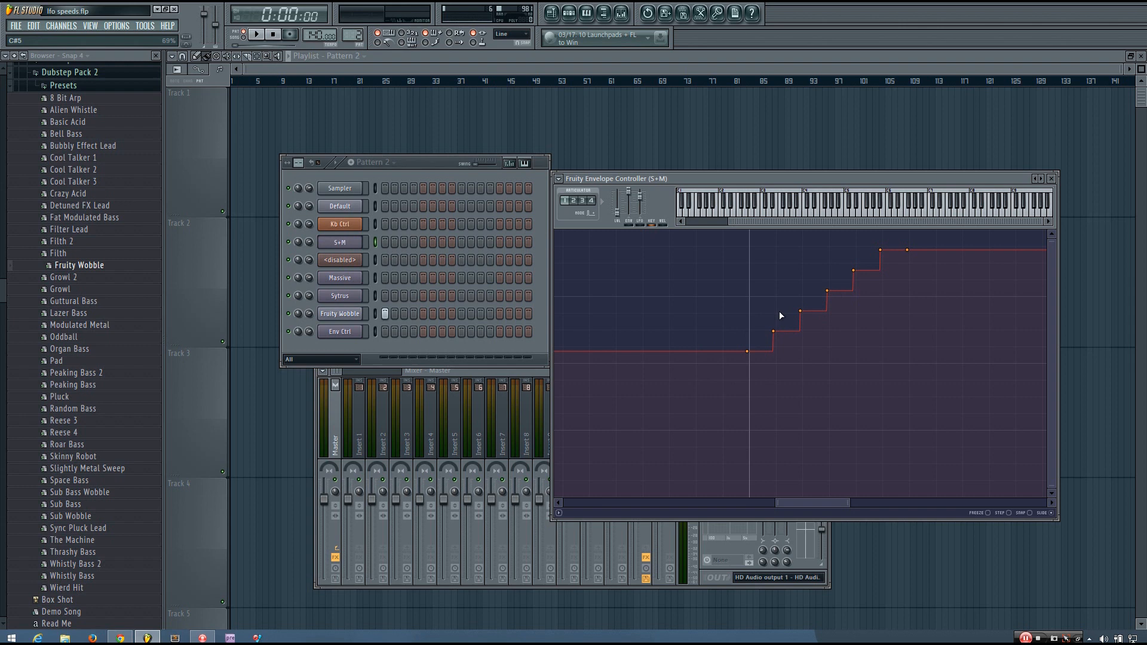
{"action": "mouse_move", "coordinate": [947, 408]}
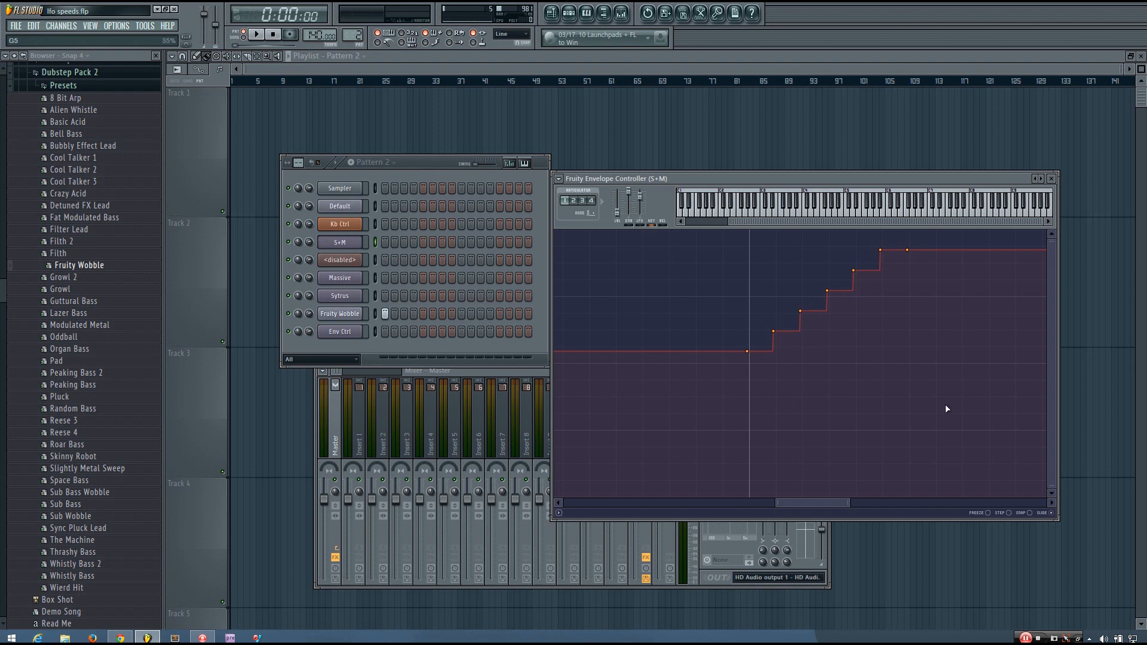
{"action": "mouse_move", "coordinate": [785, 398]}
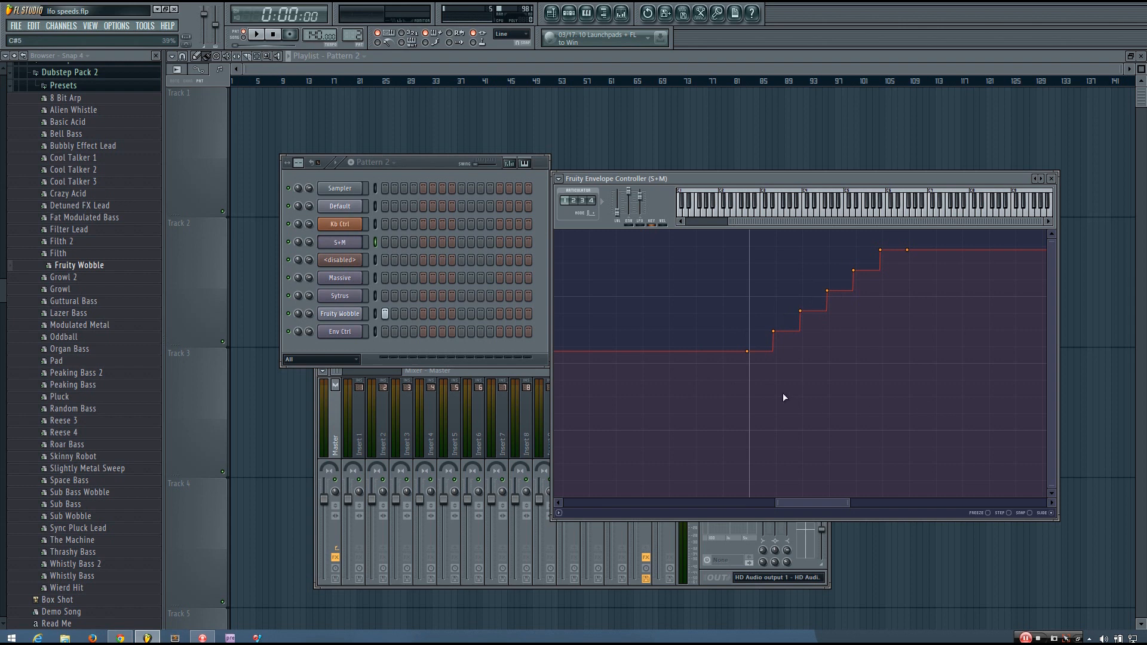